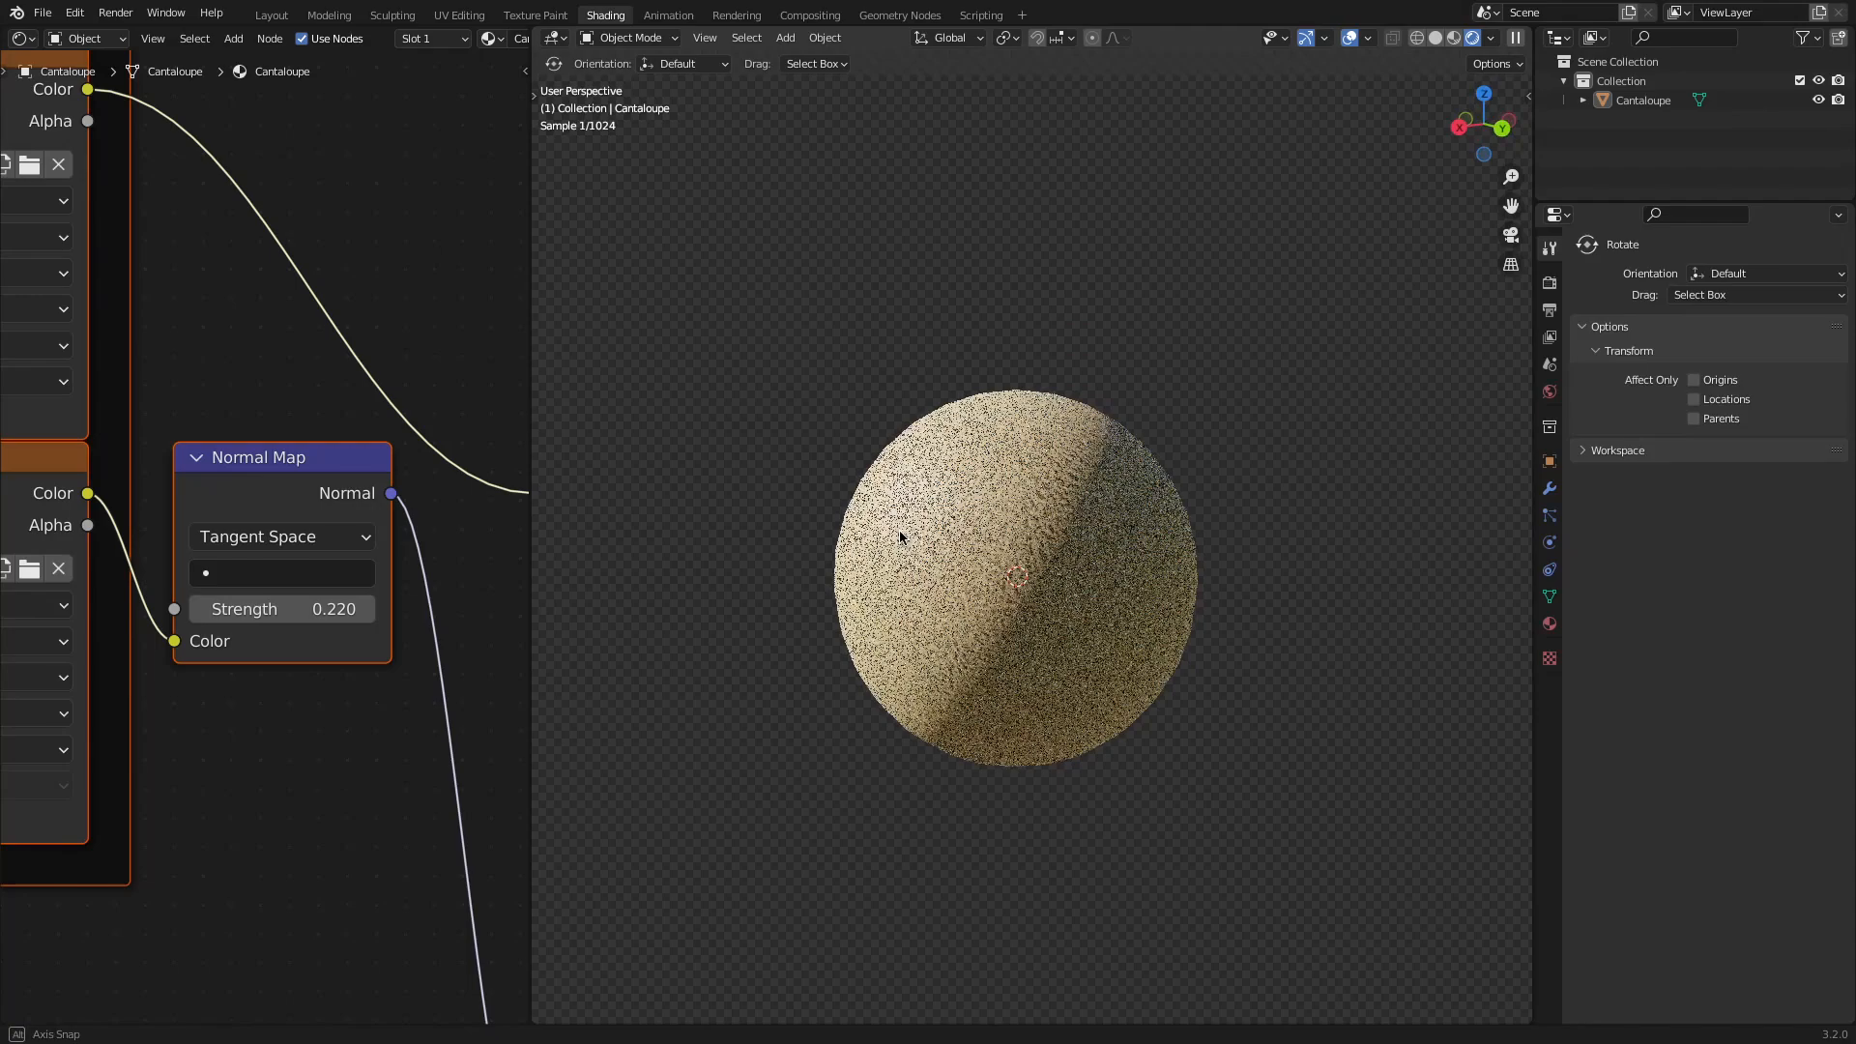
Add a UV sphere to a fresh General scene and scale it slightly taller along Z
left_click(271, 16)
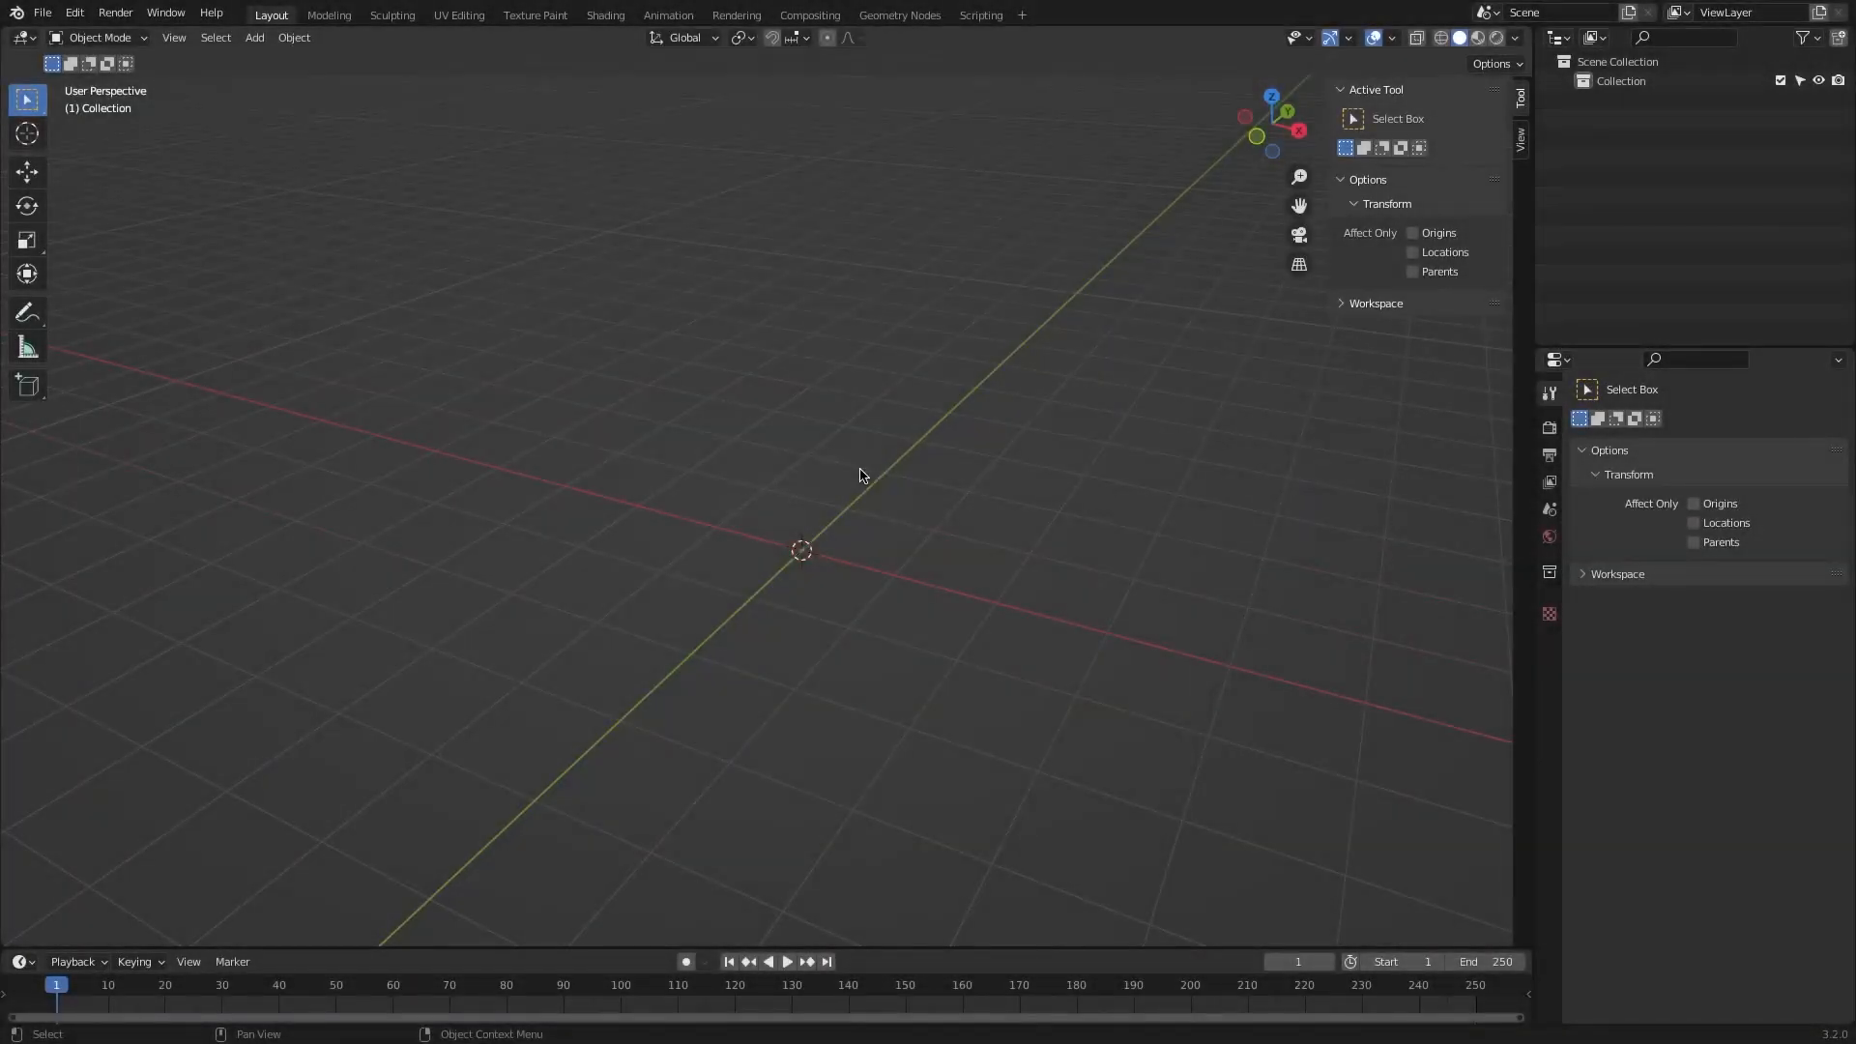
right_click(800, 547)
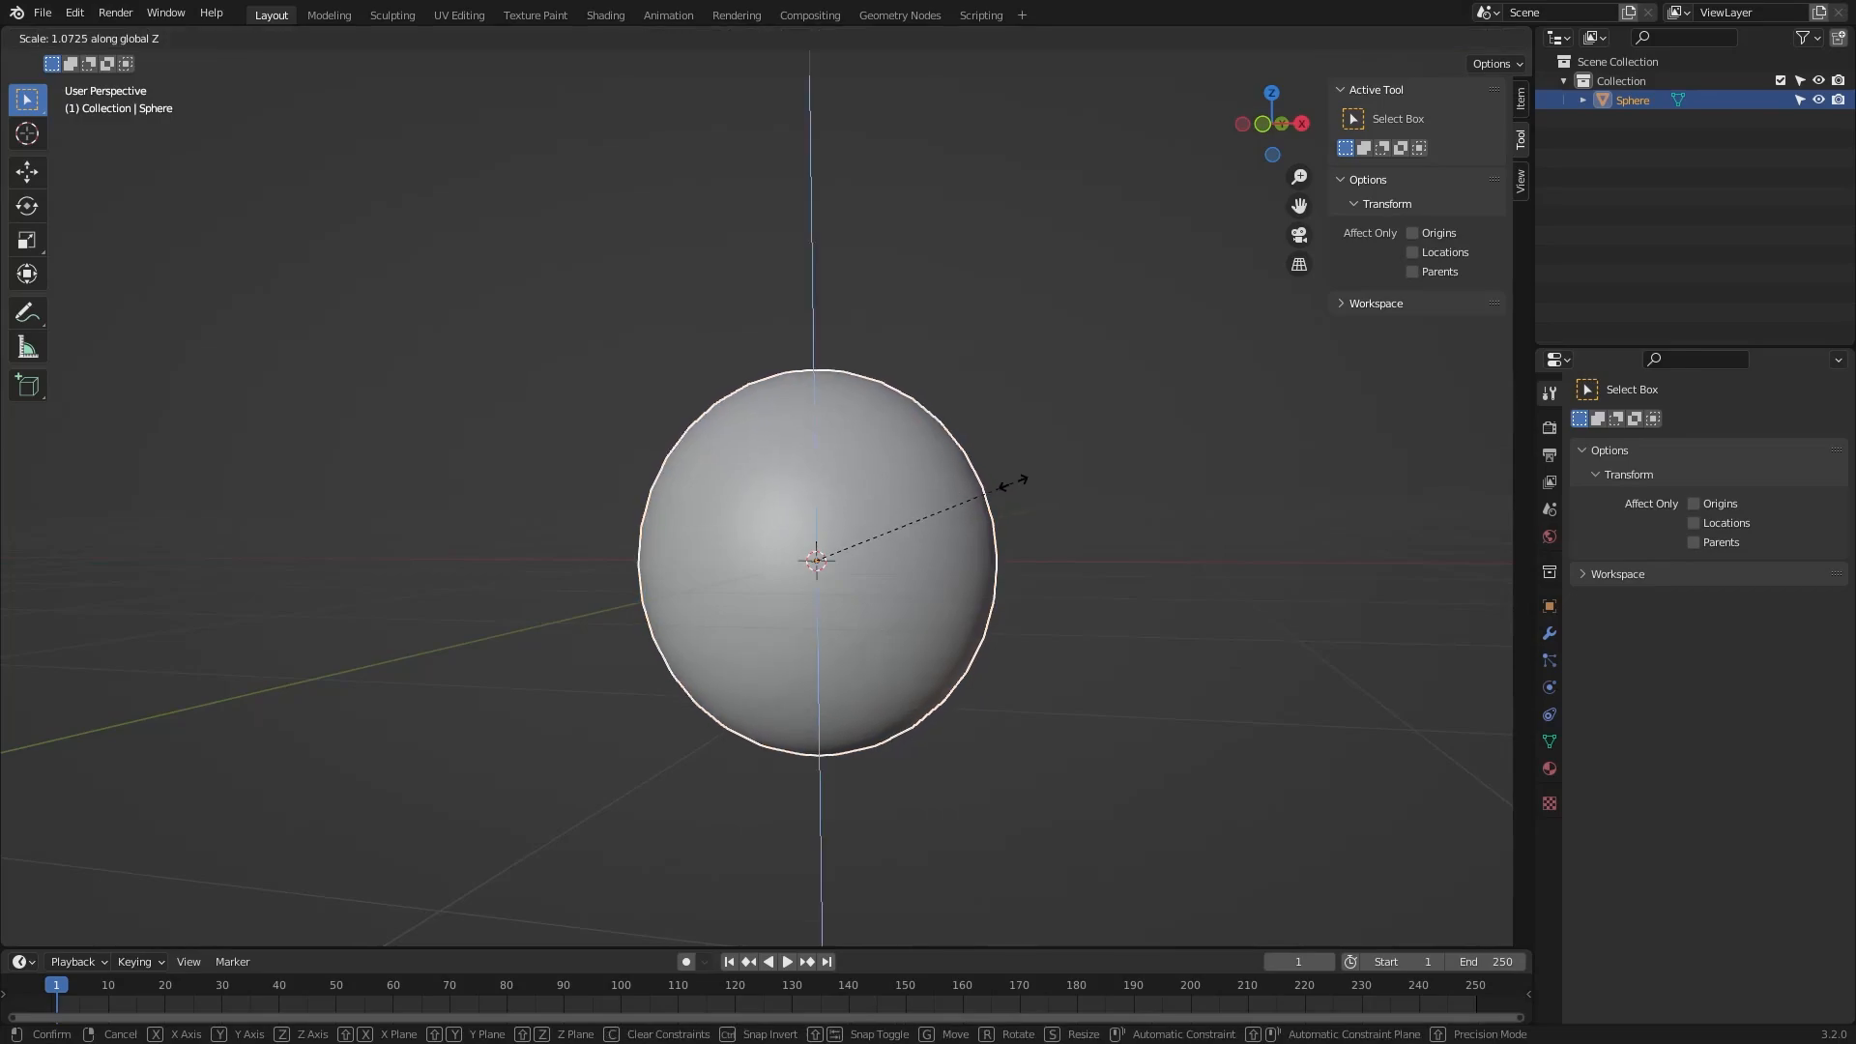
left_click(814, 561)
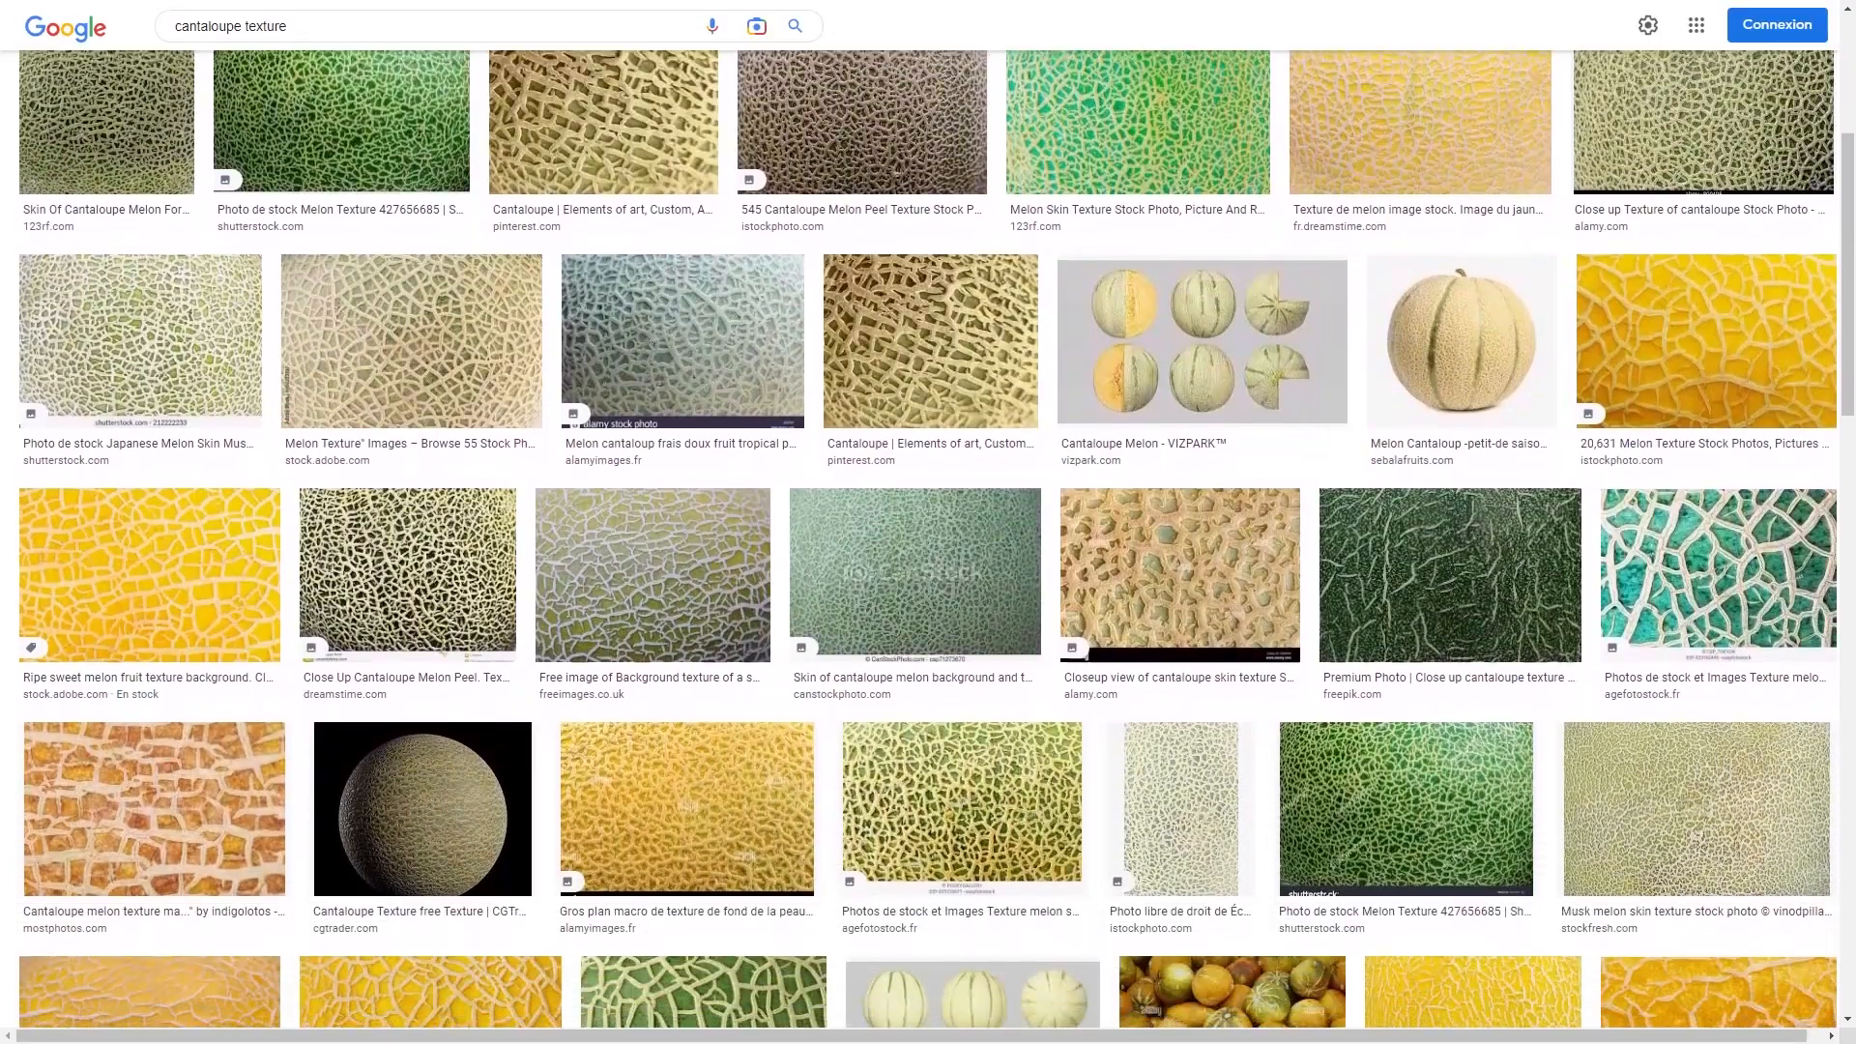
Browse cantaloupe texture results, then search '2 cantaloupe' and scroll its results
scroll("down", 3)
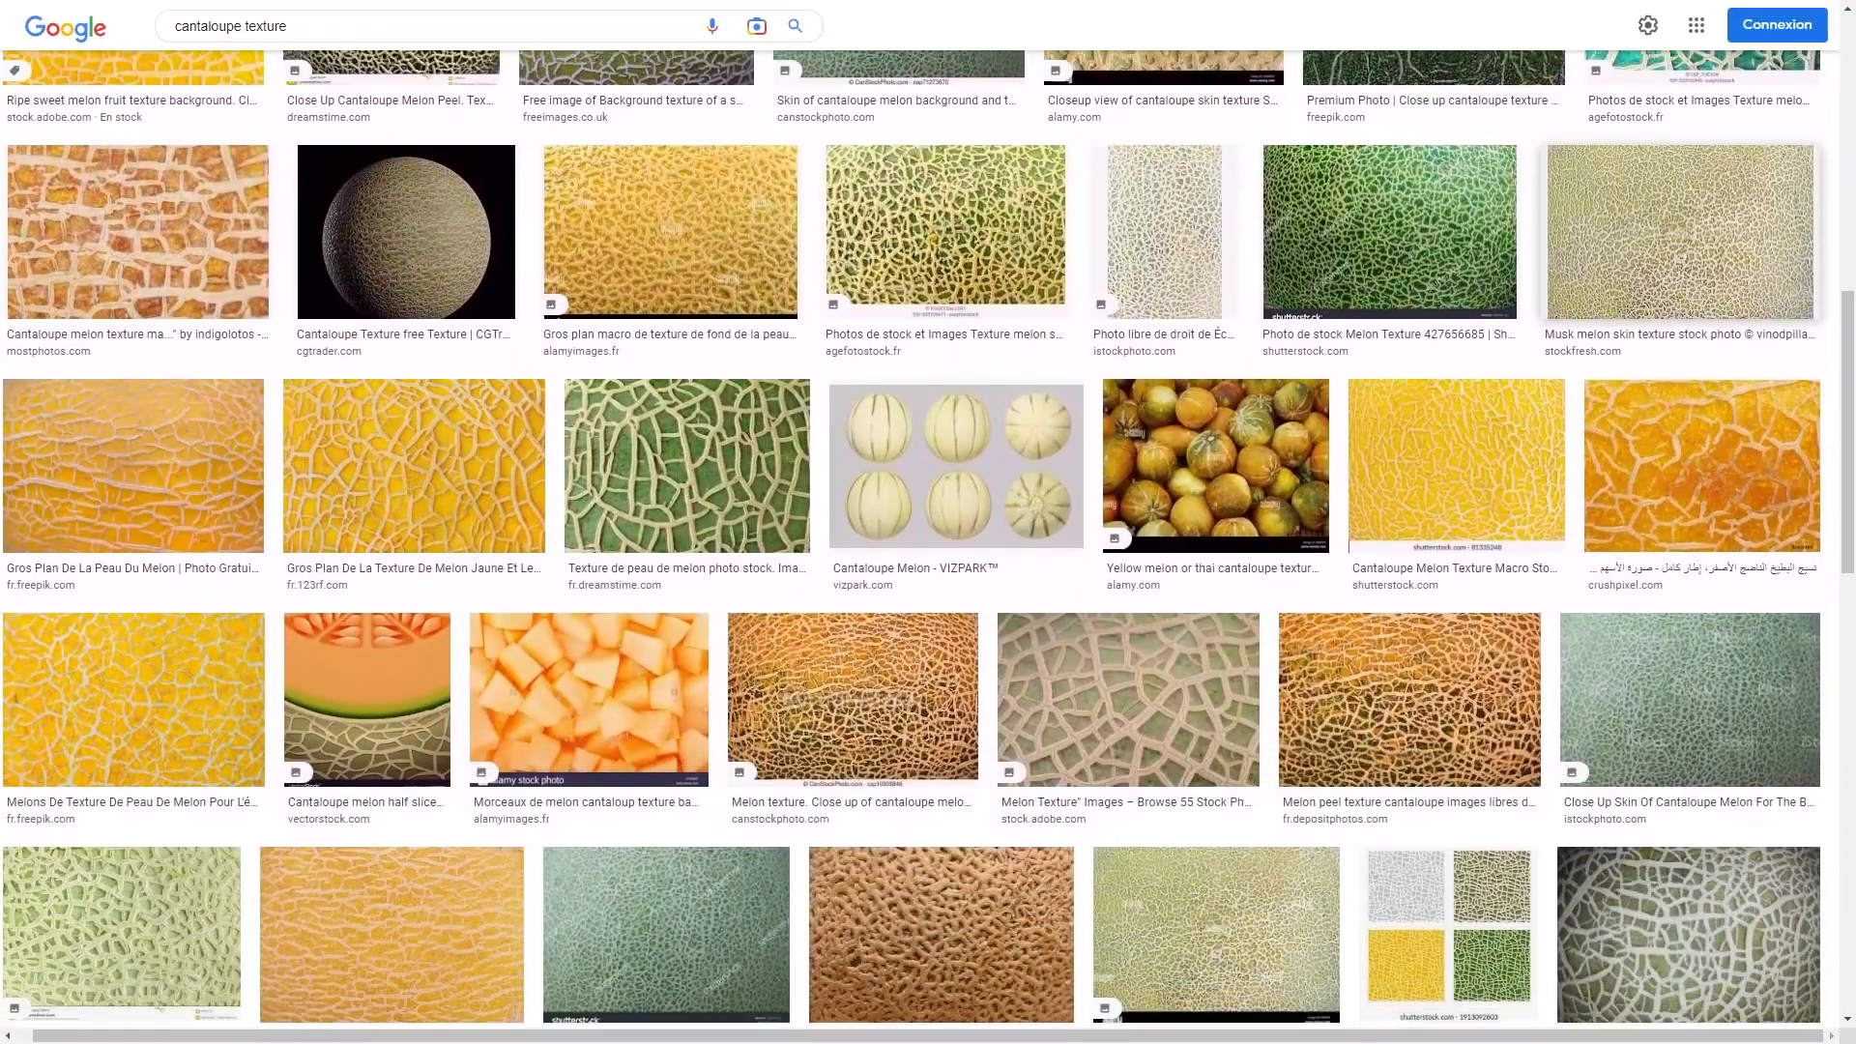
type("2 cantaloupe")
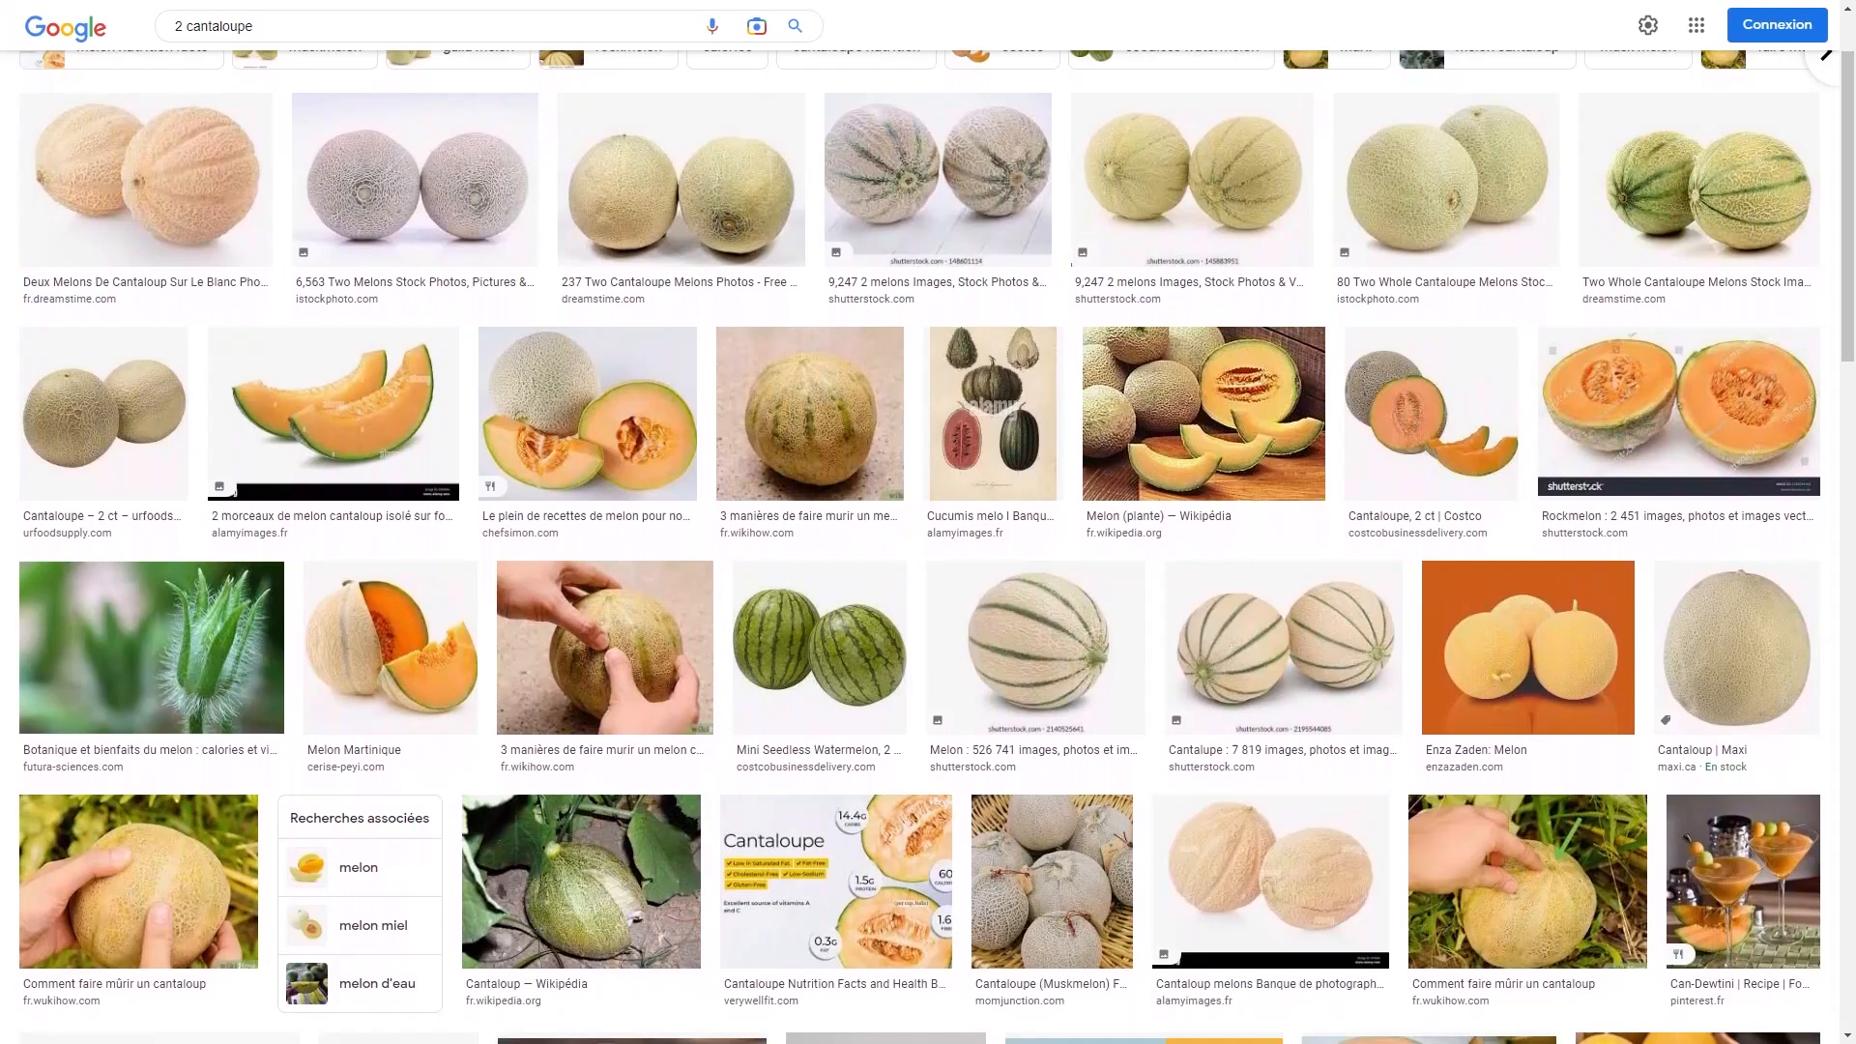
scroll("down", 3)
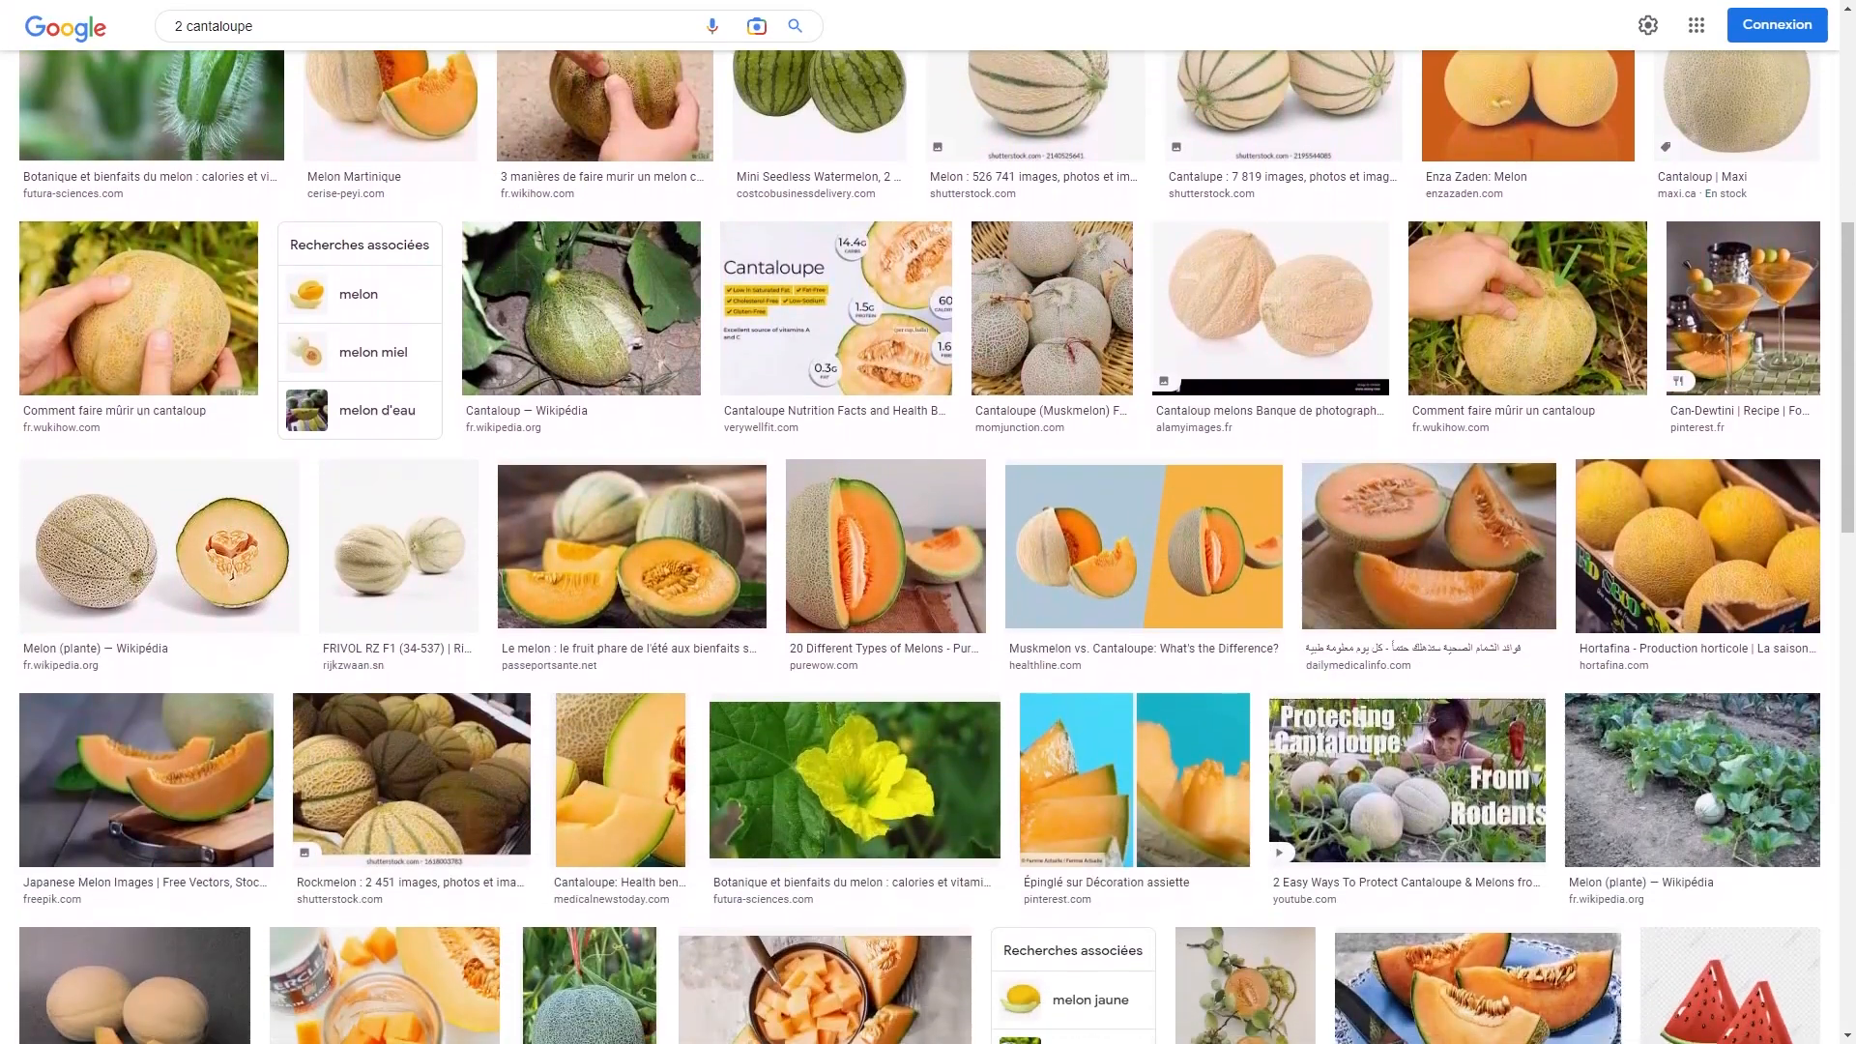
scroll("down", 3)
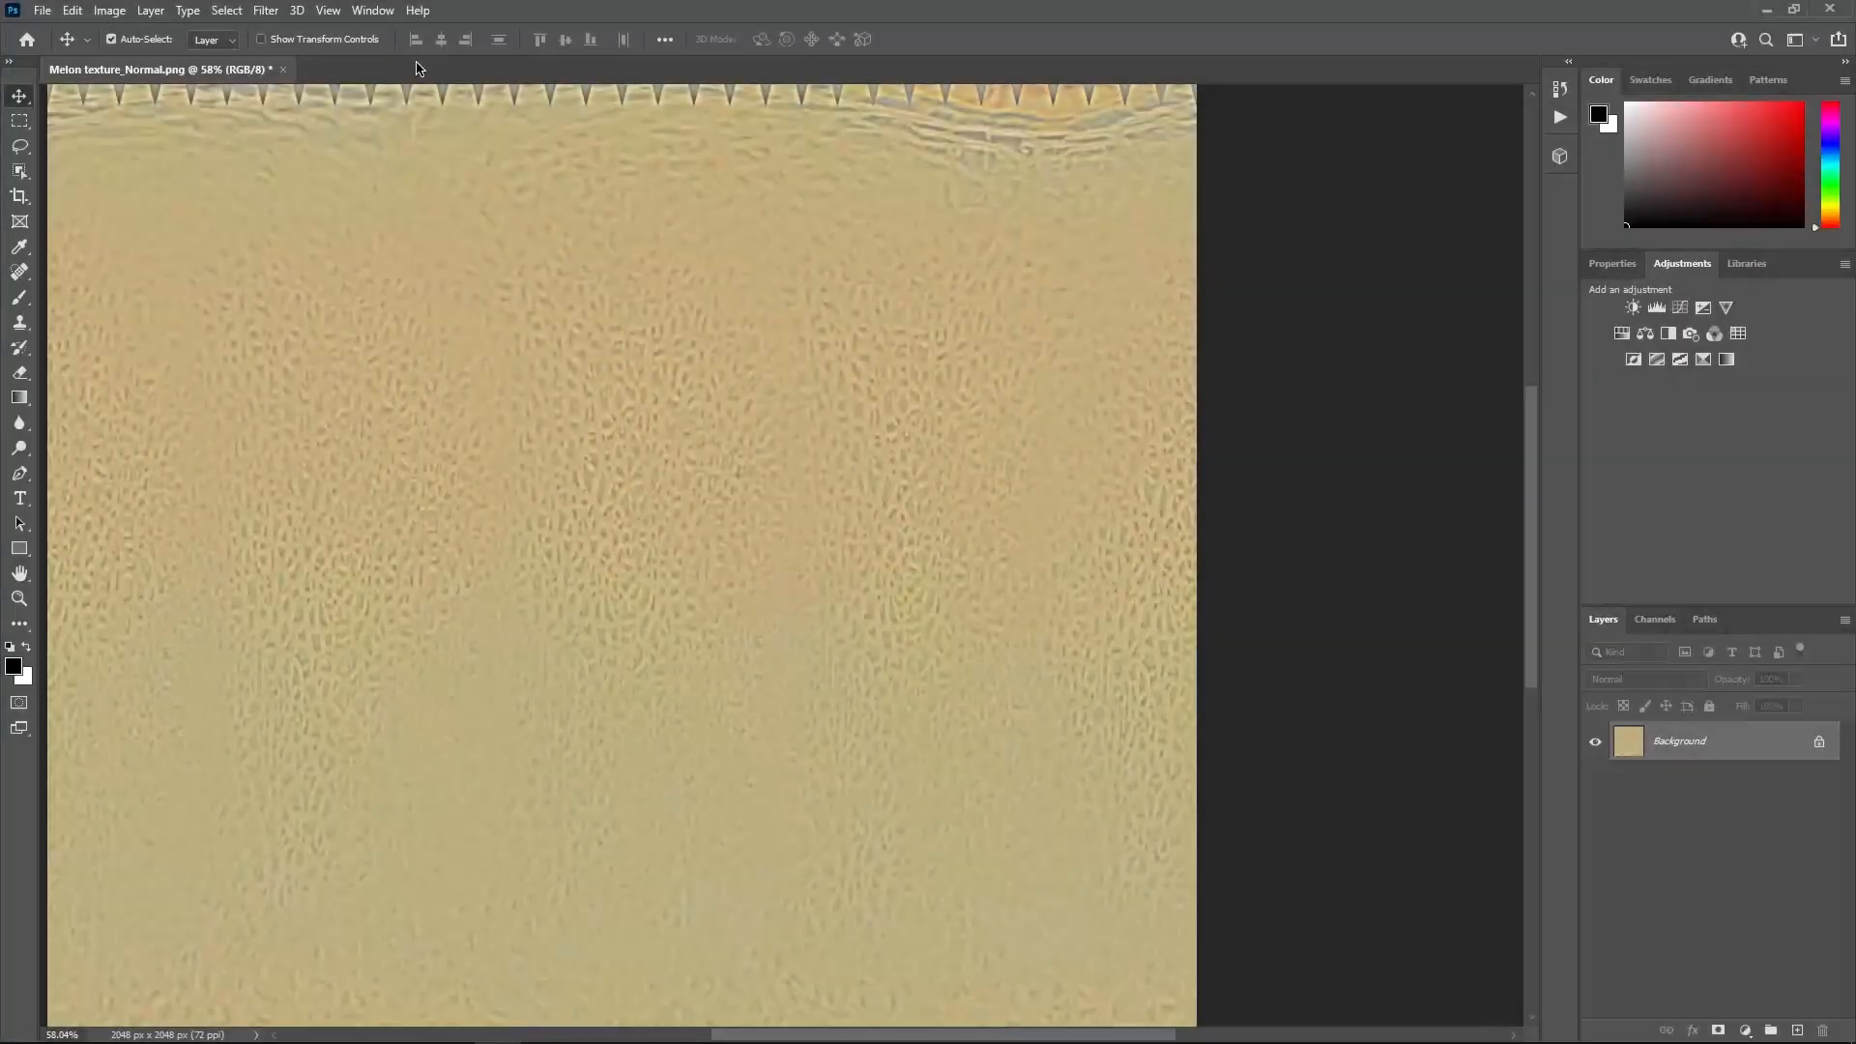
Generate a normal map from the melon texture via the 3D filters with default settings
left_click(265, 9)
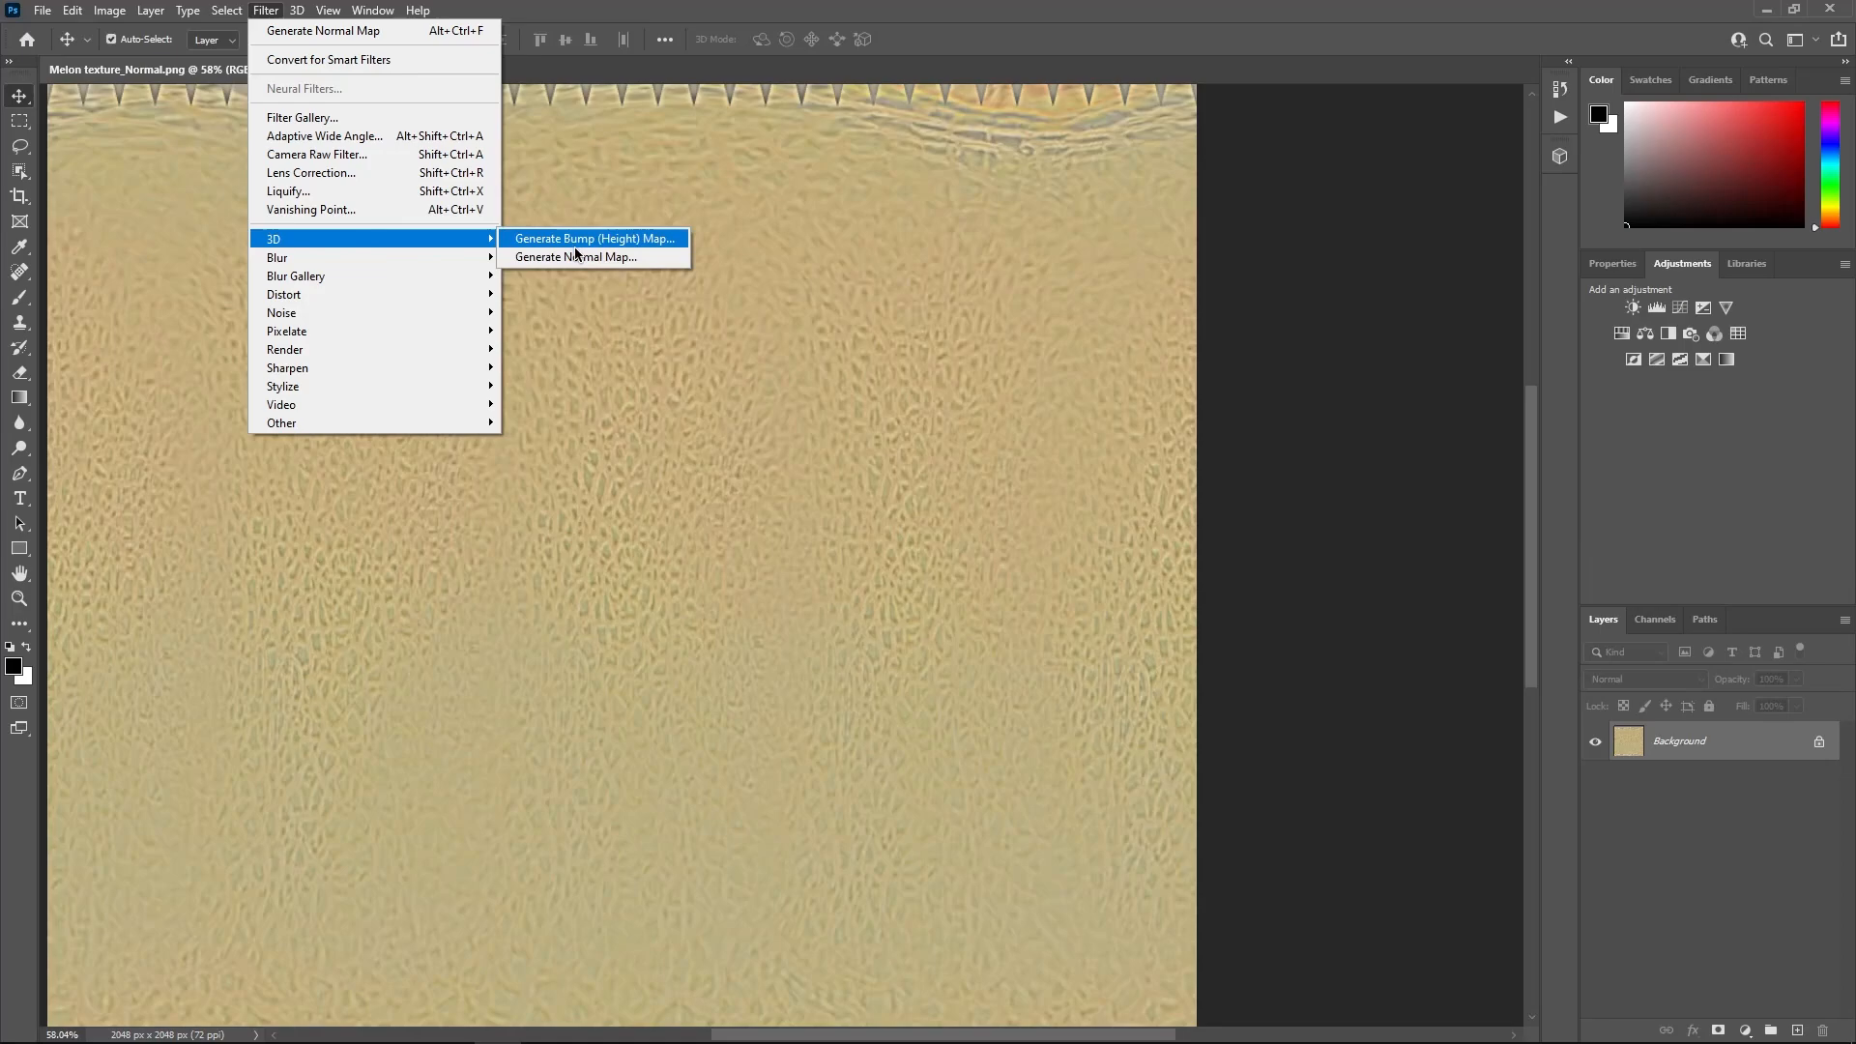
left_click(575, 258)
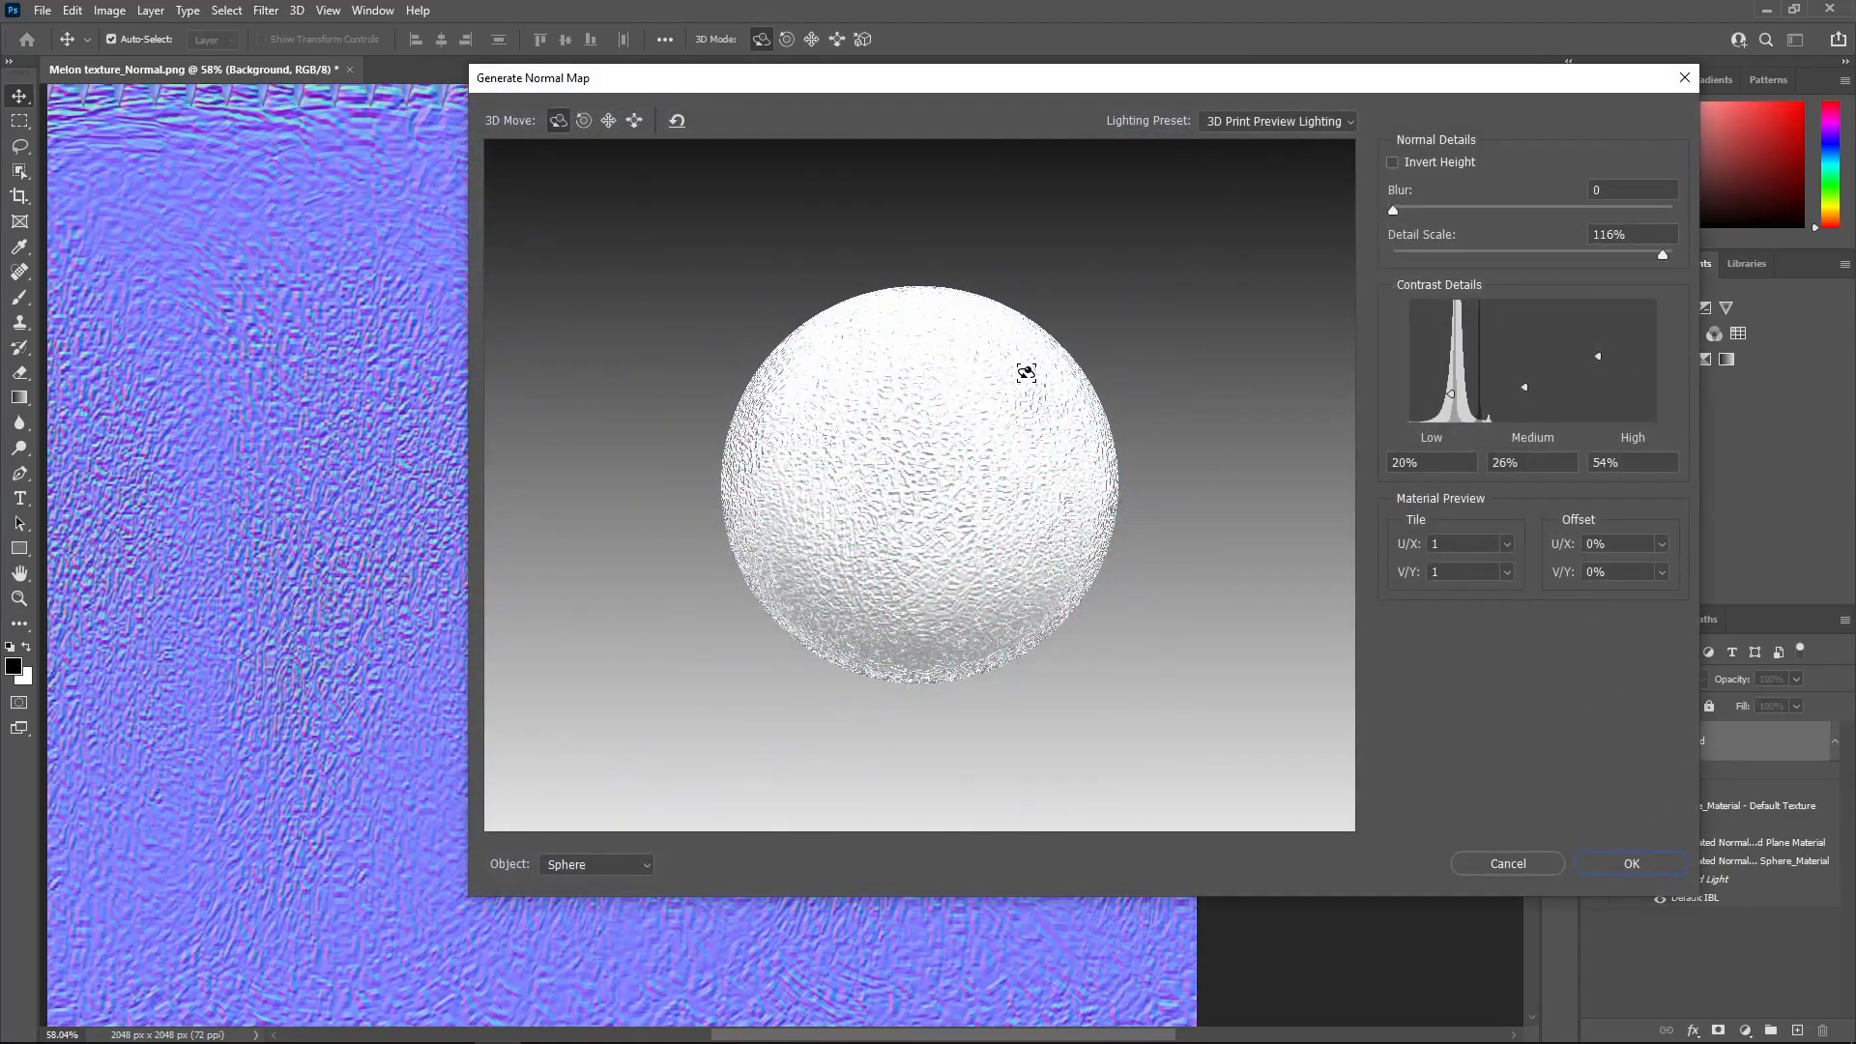
left_click(1506, 862)
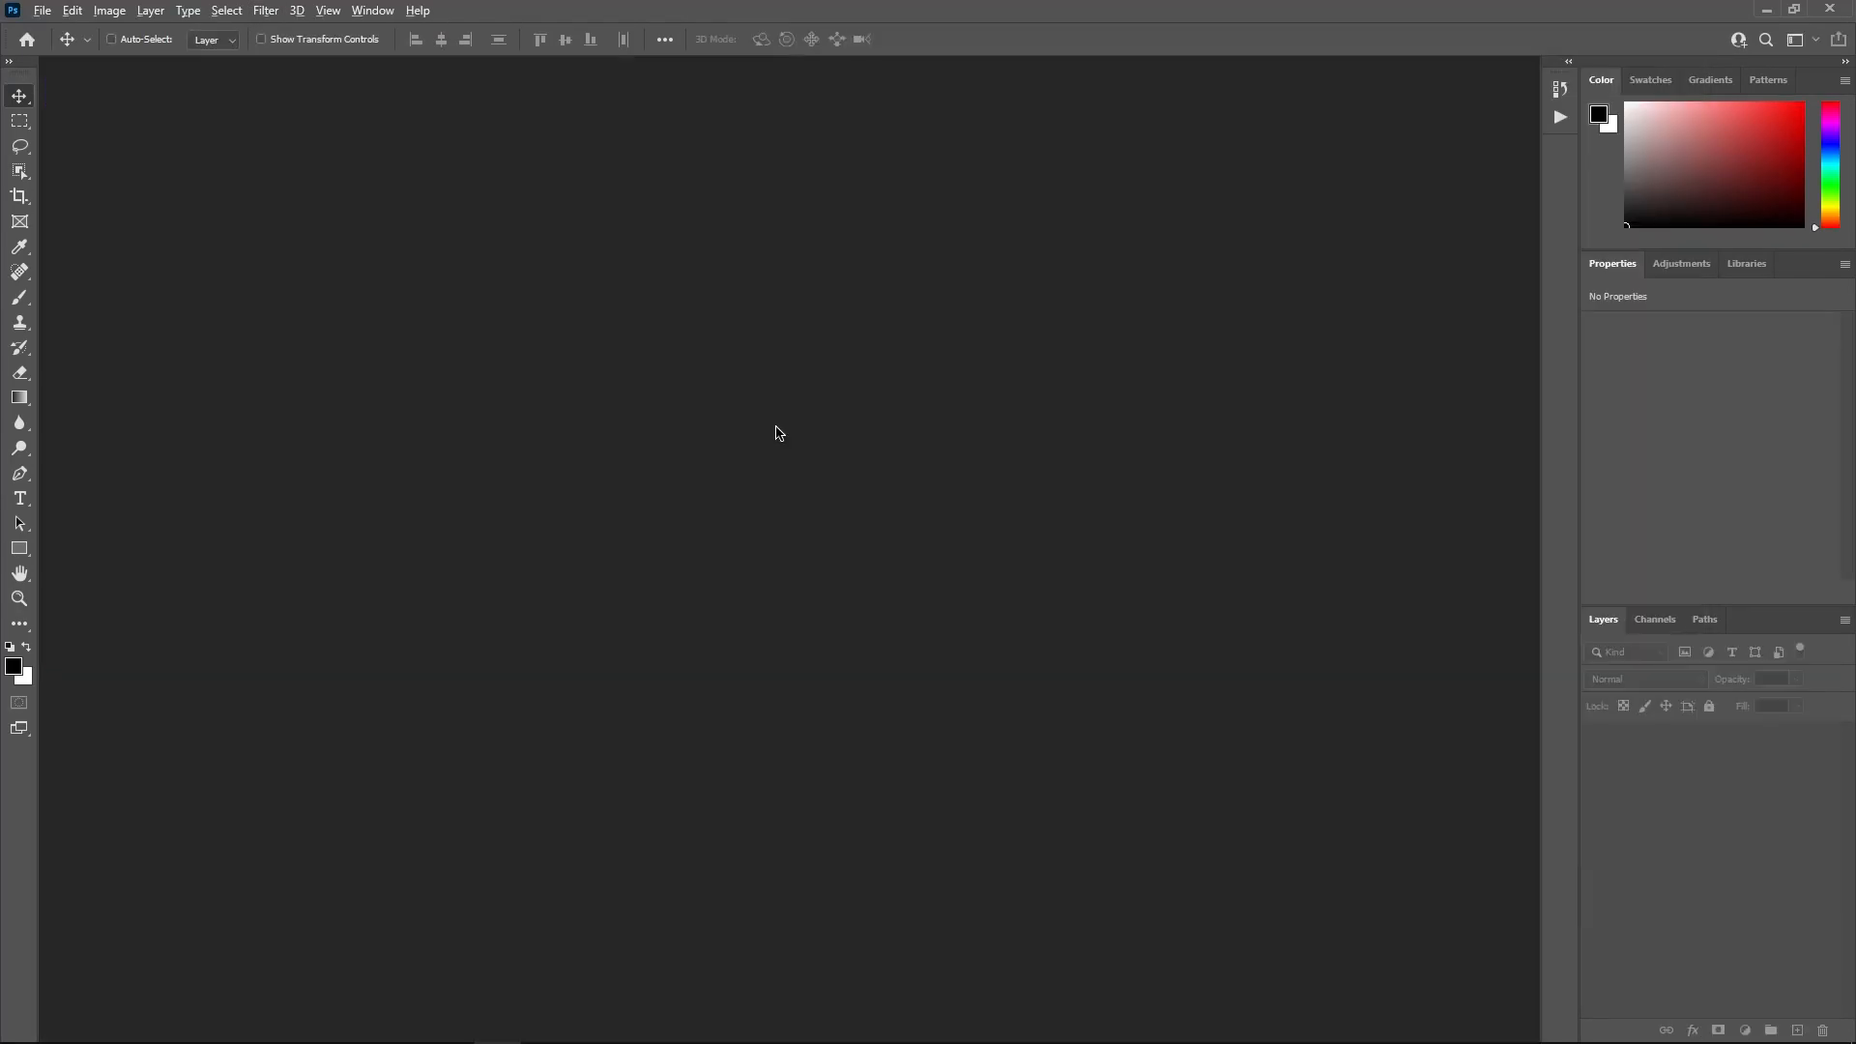
Show the Actions panel and load the DelightAction_v02.atn action set
left_click(371, 10)
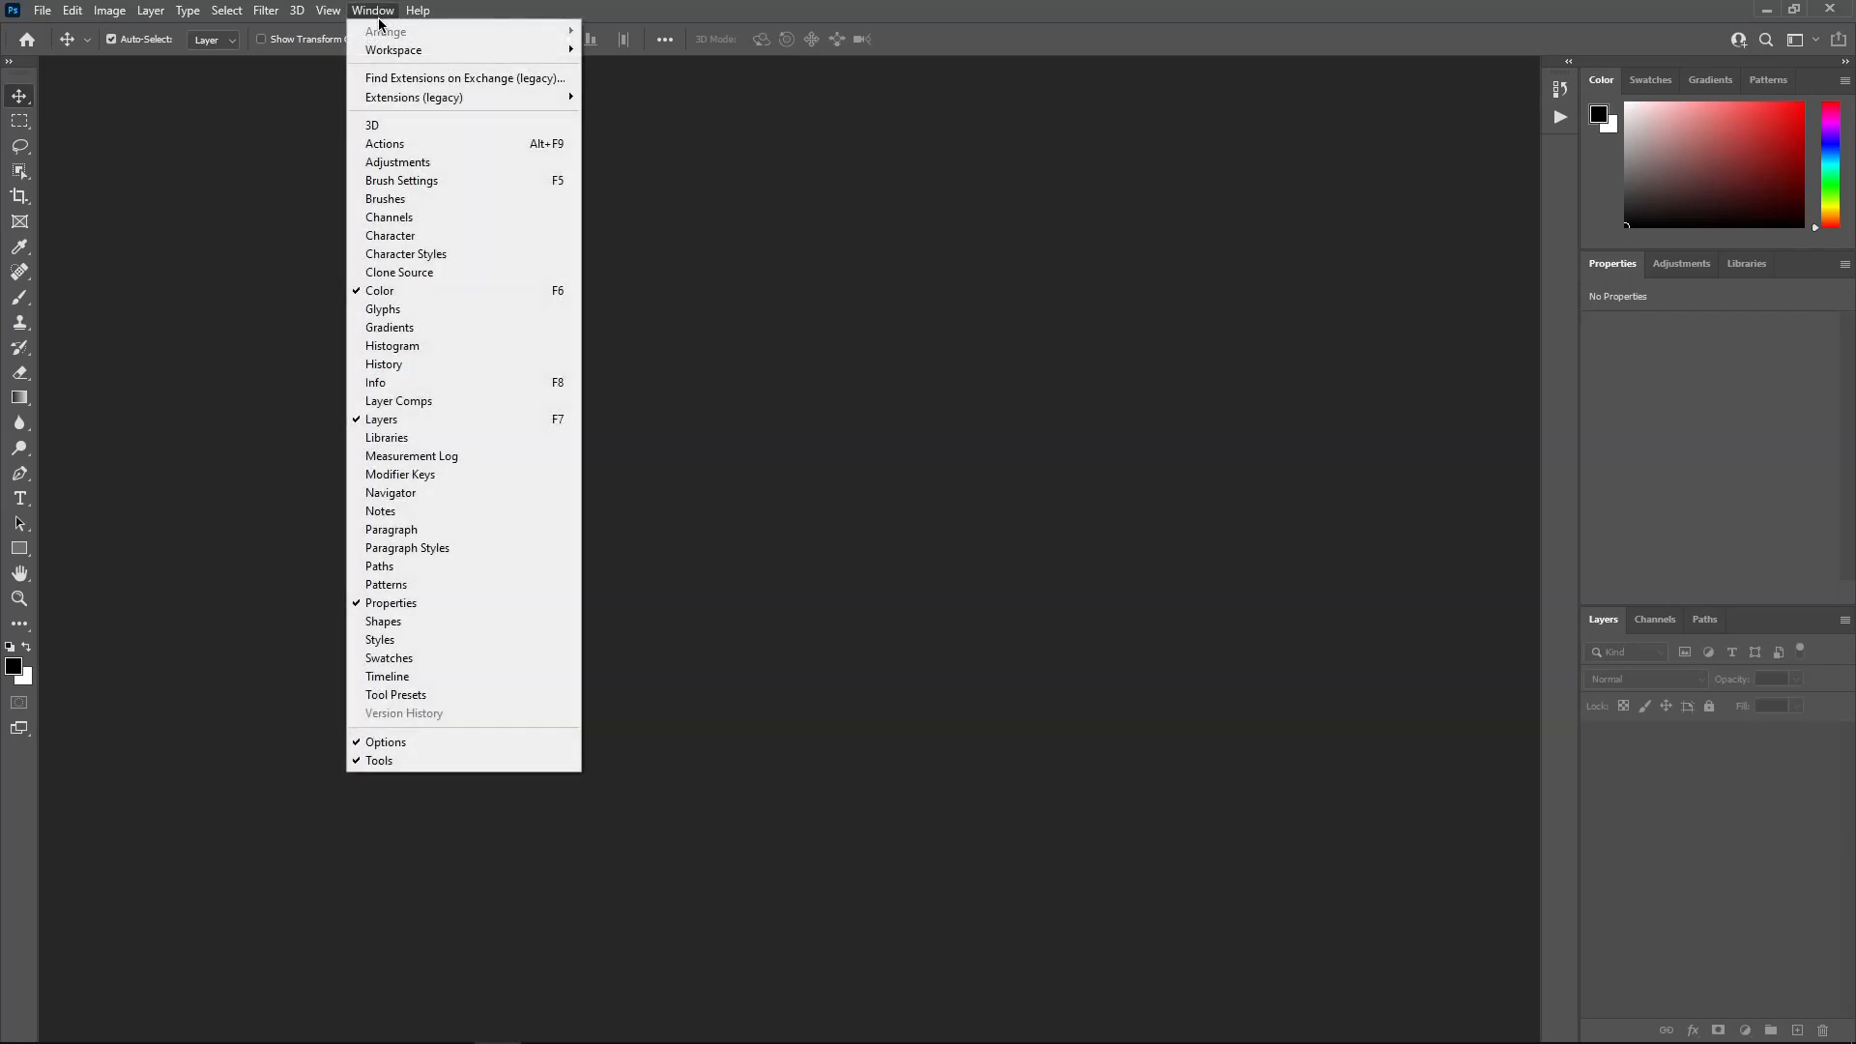
left_click(382, 143)
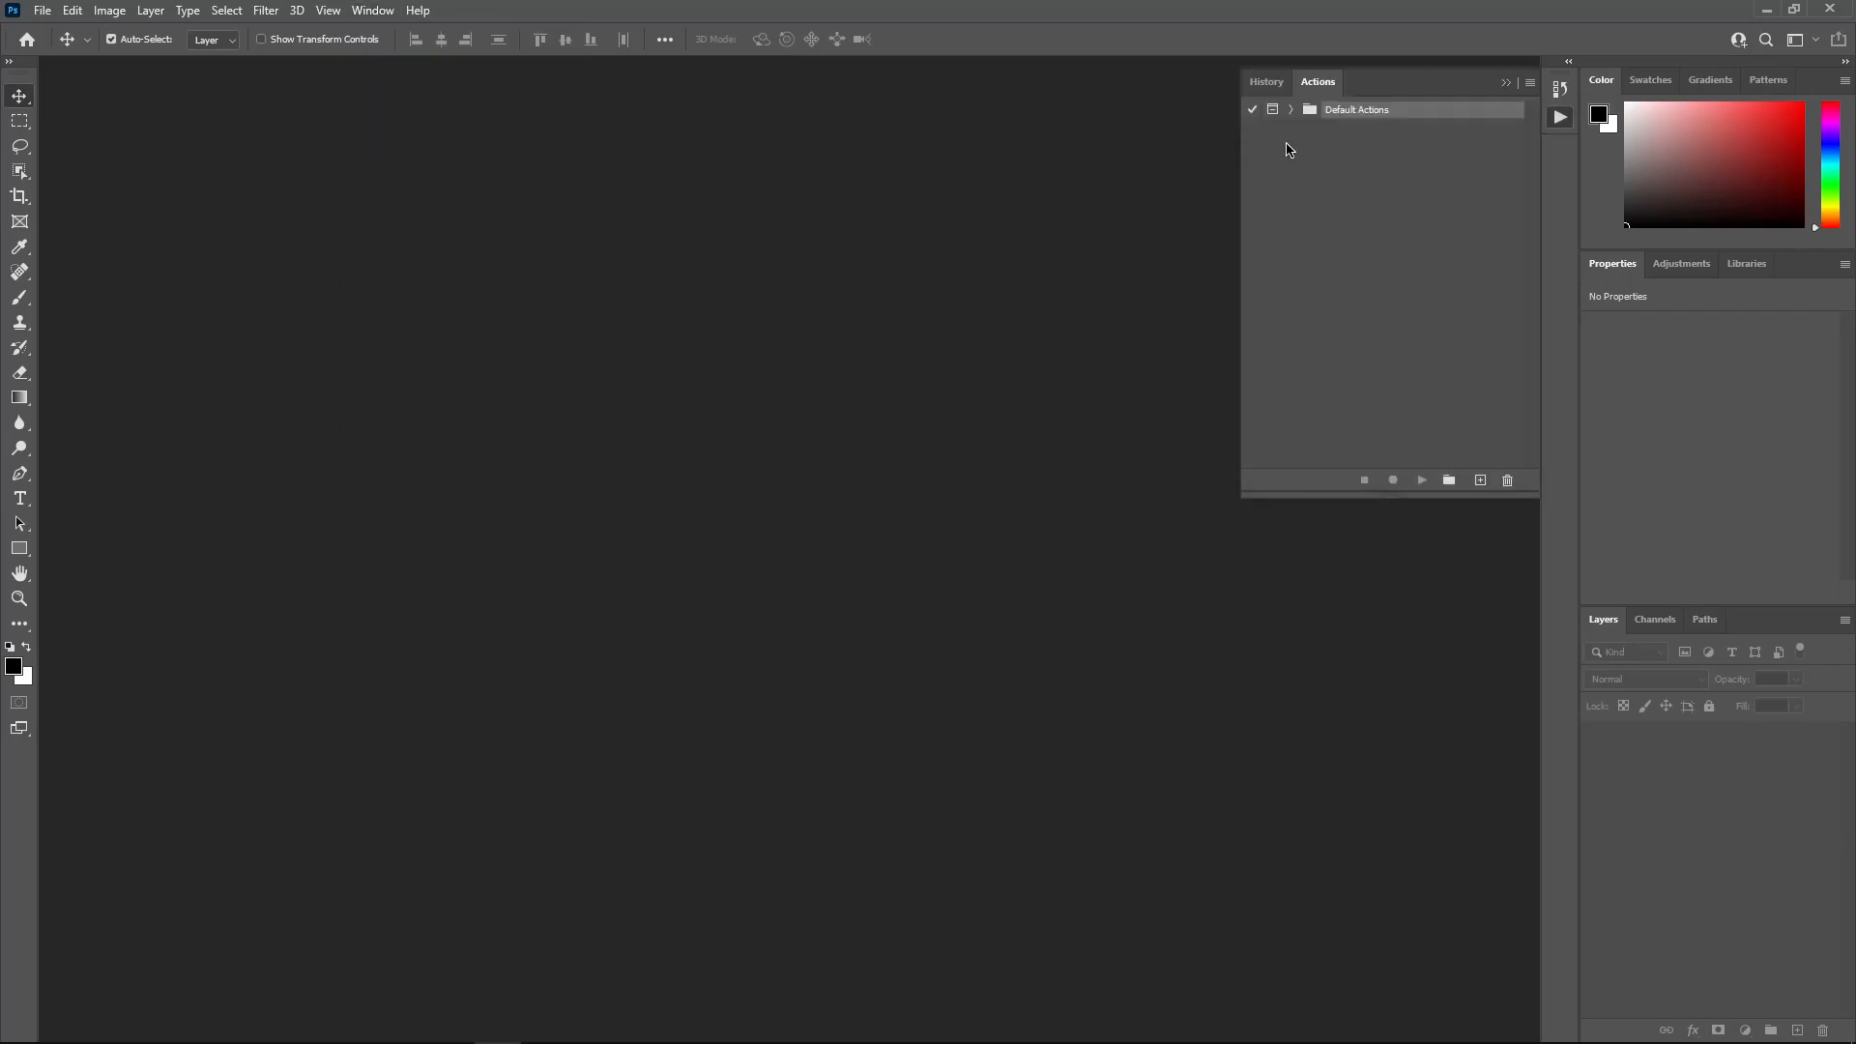
left_click(1527, 81)
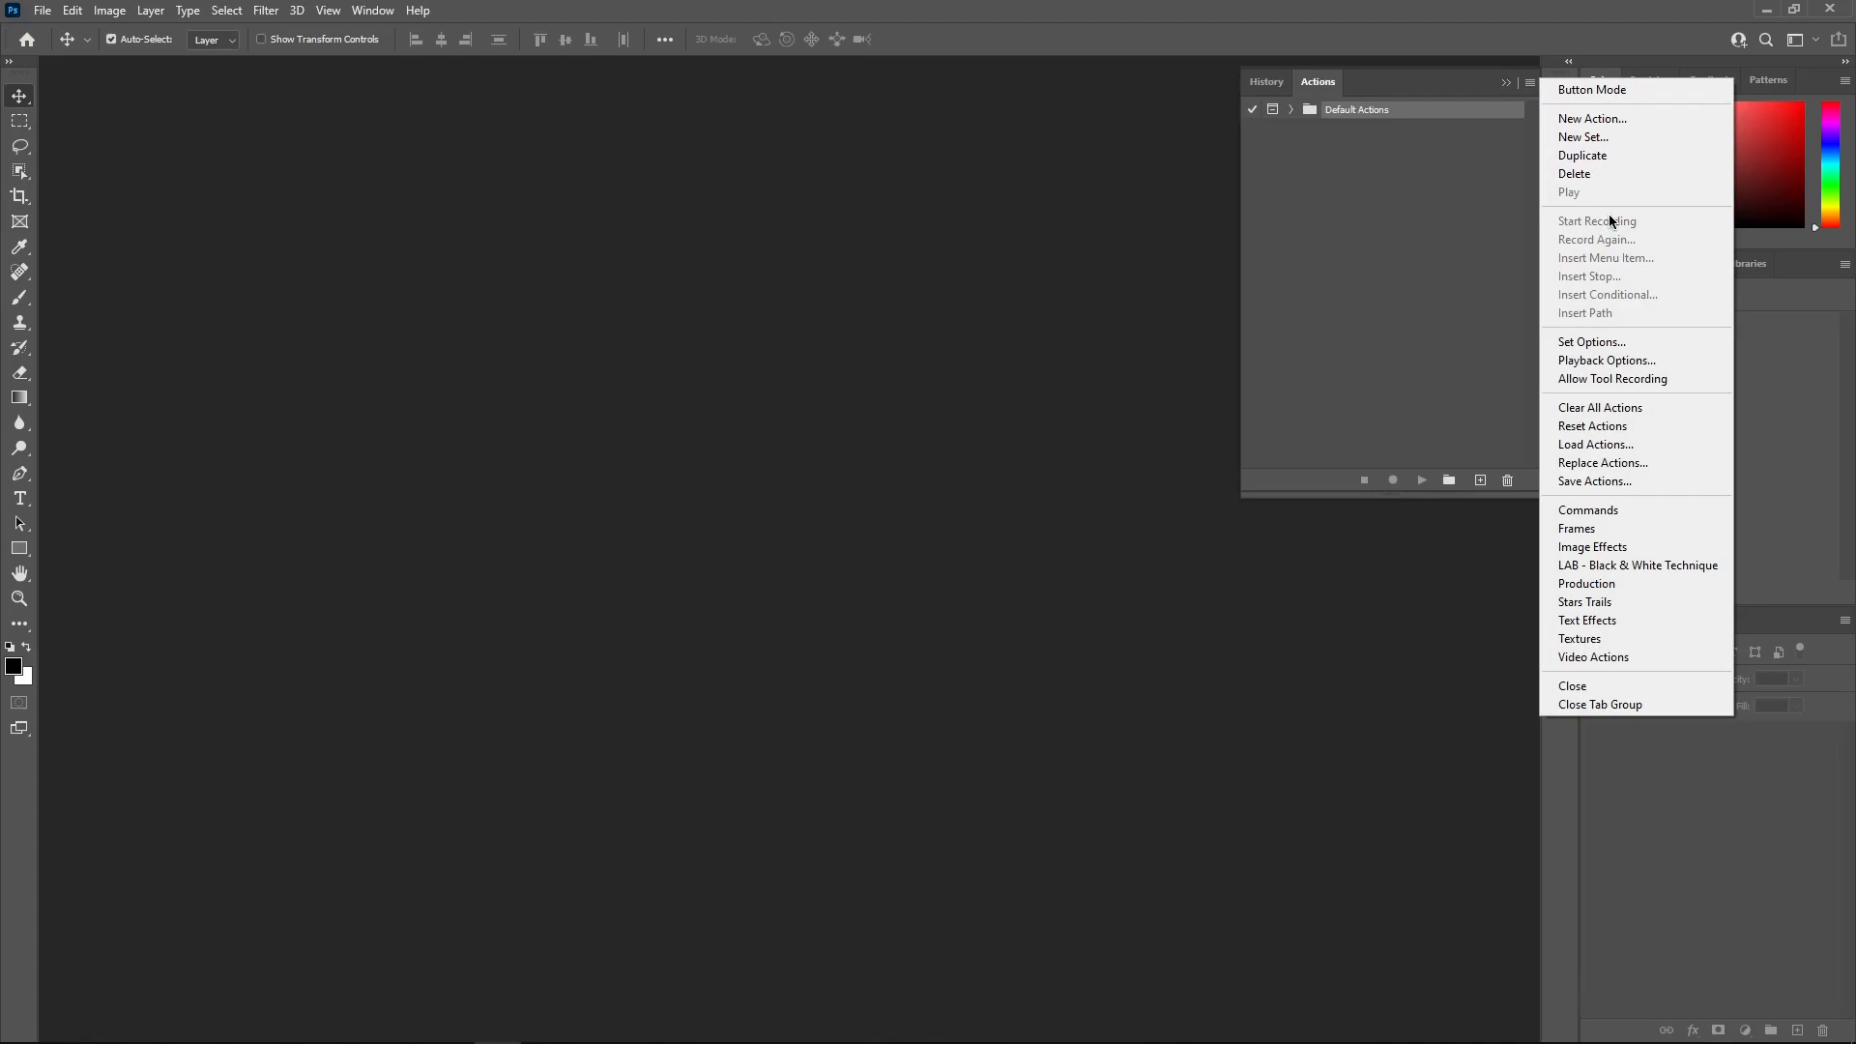
left_click(1595, 445)
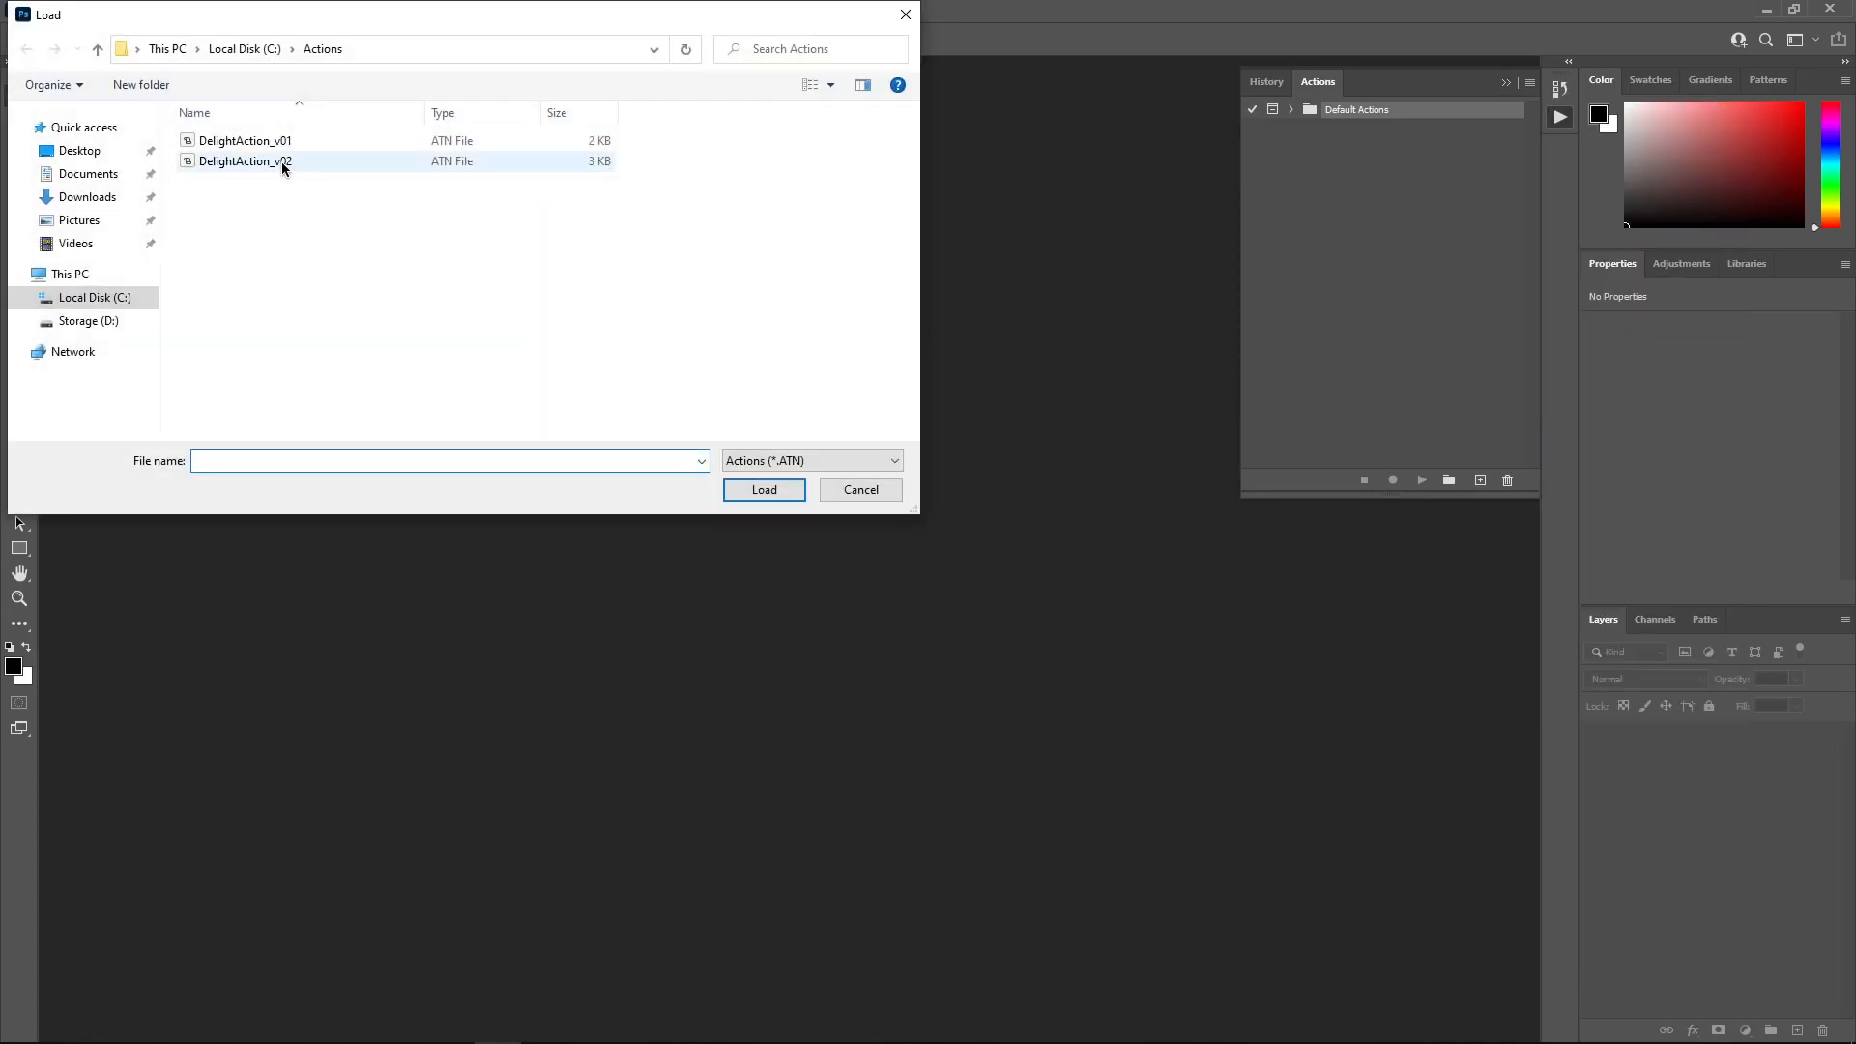
left_click(764, 489)
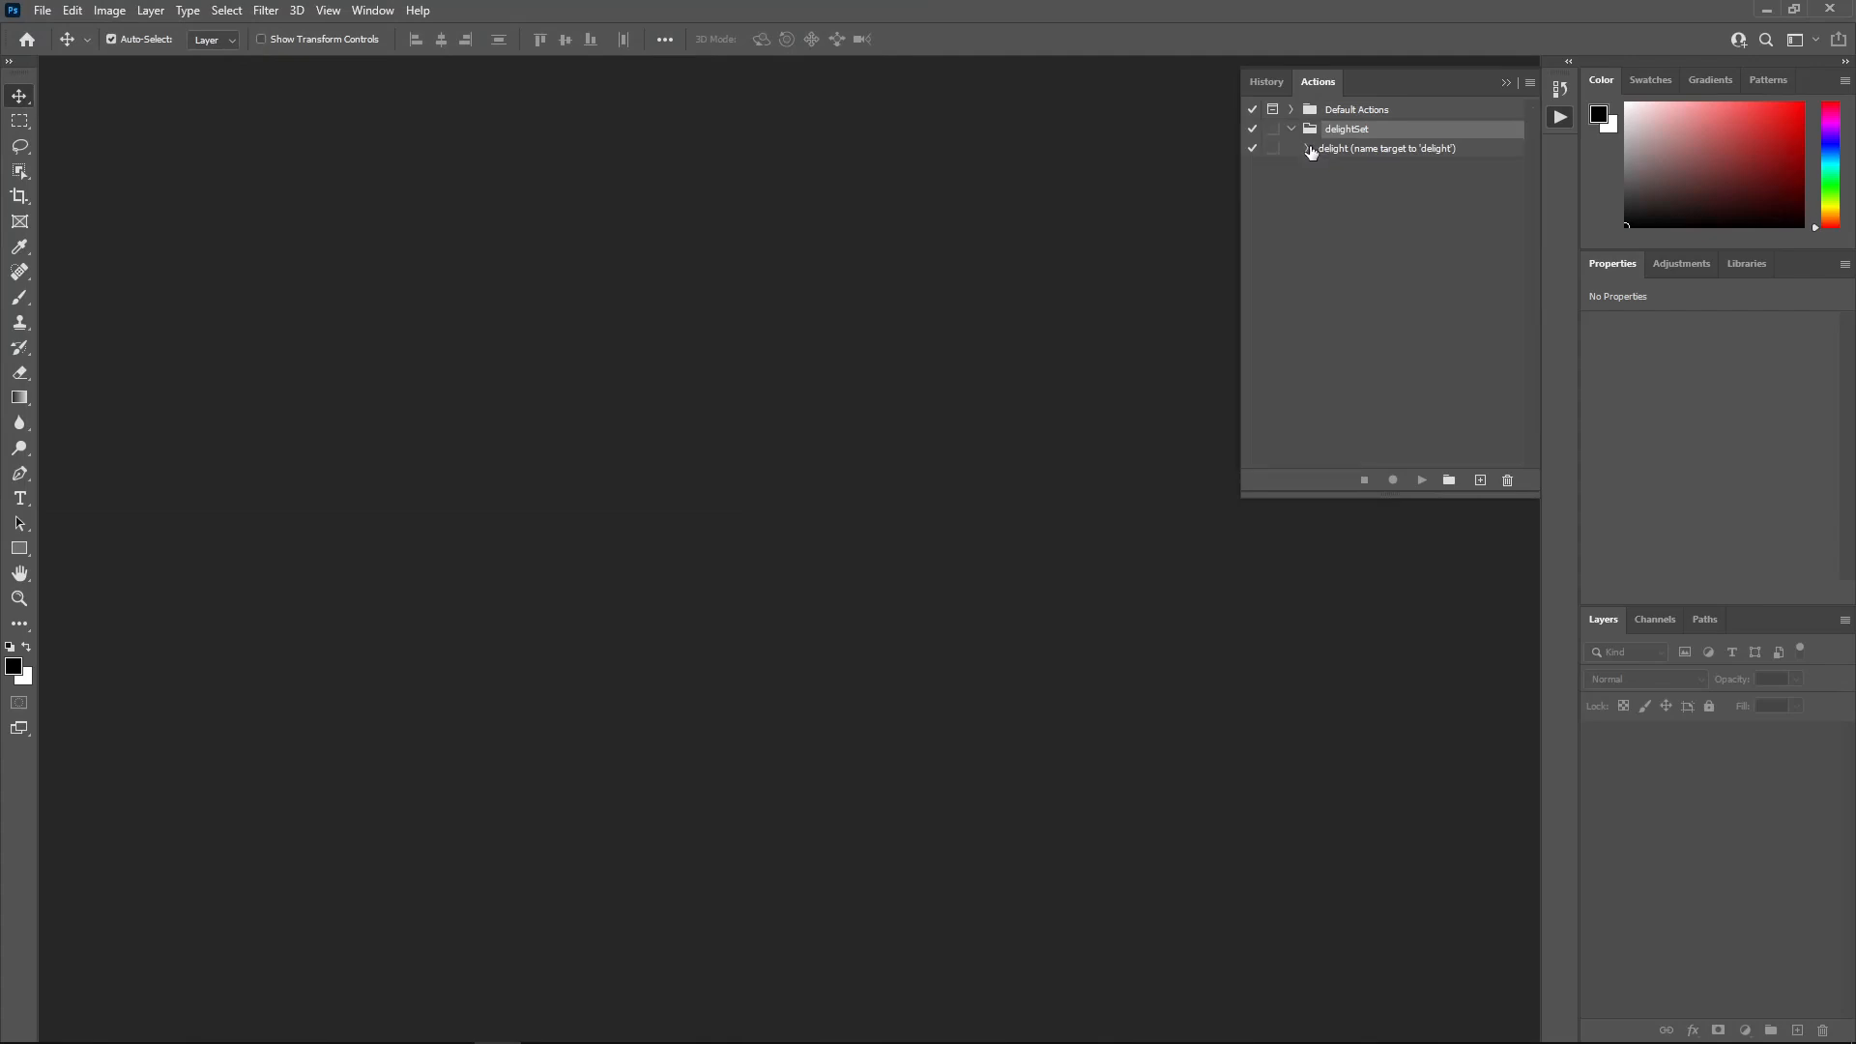
Expand delightSet's delight action to list its steps
left_click(1384, 149)
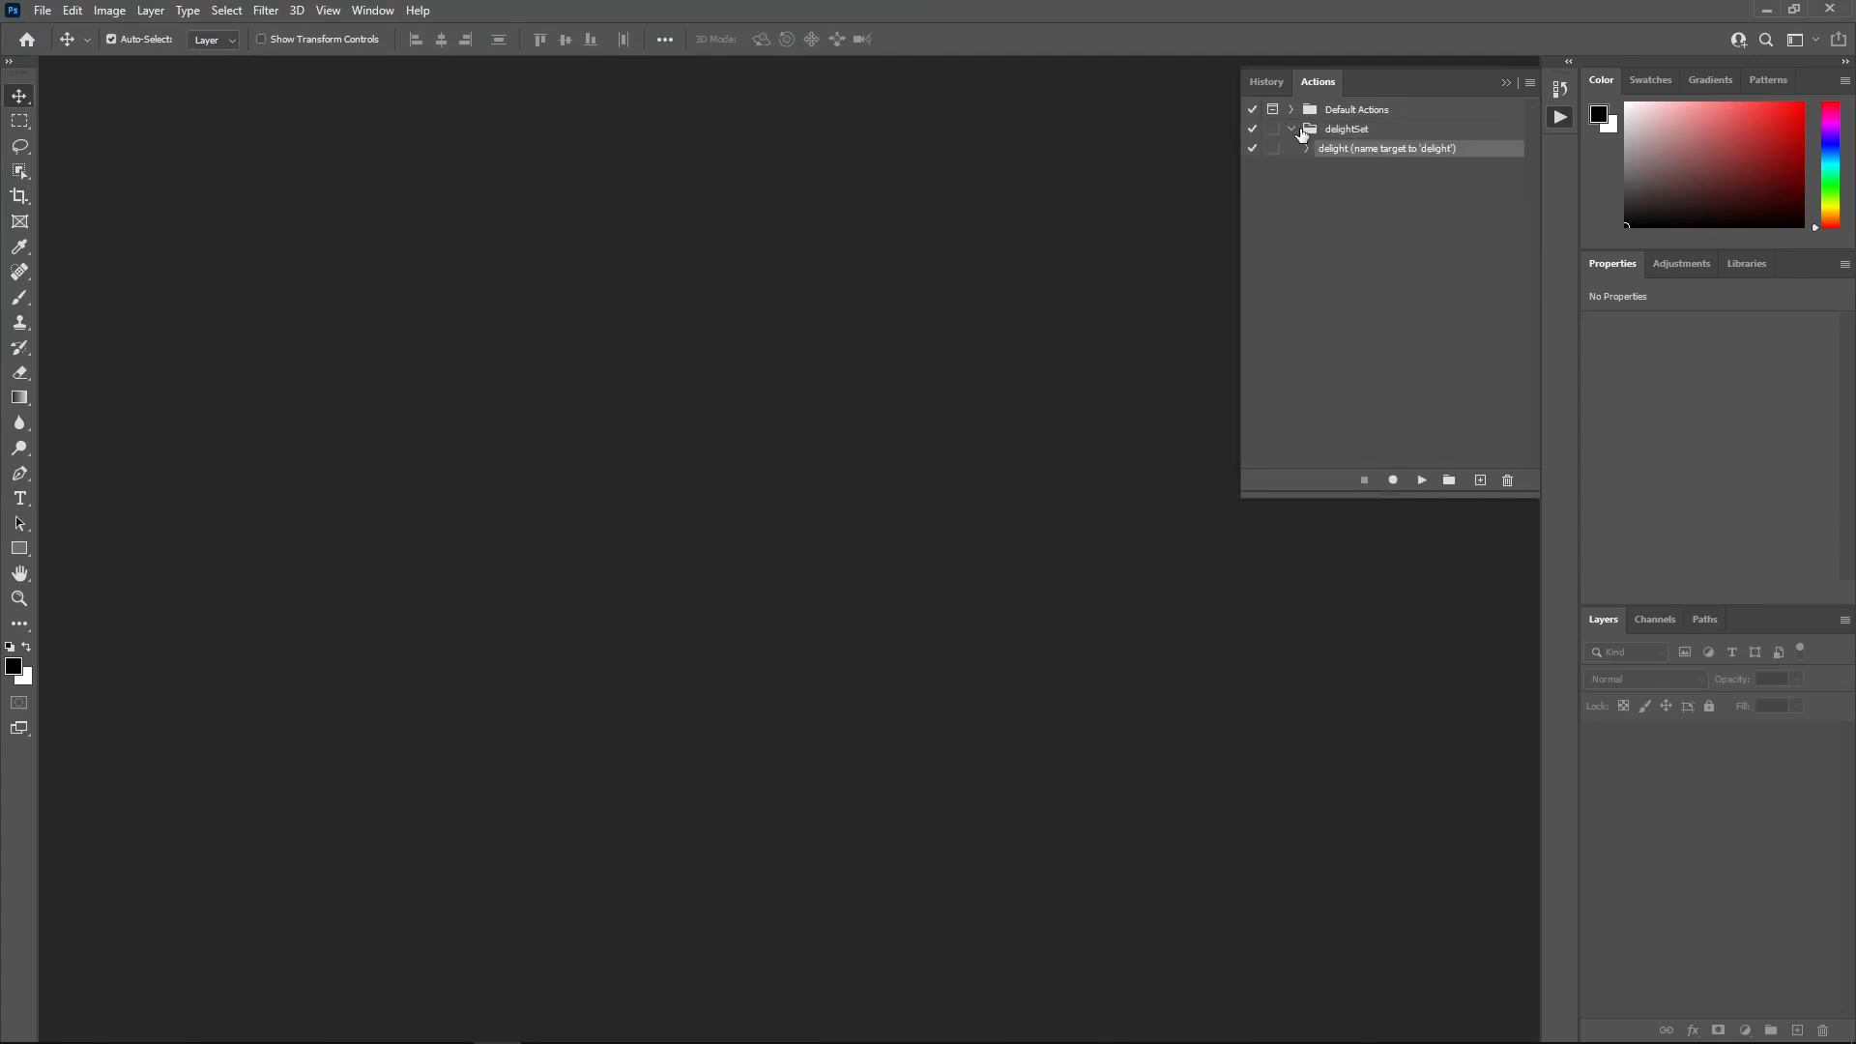
left_click(41, 10)
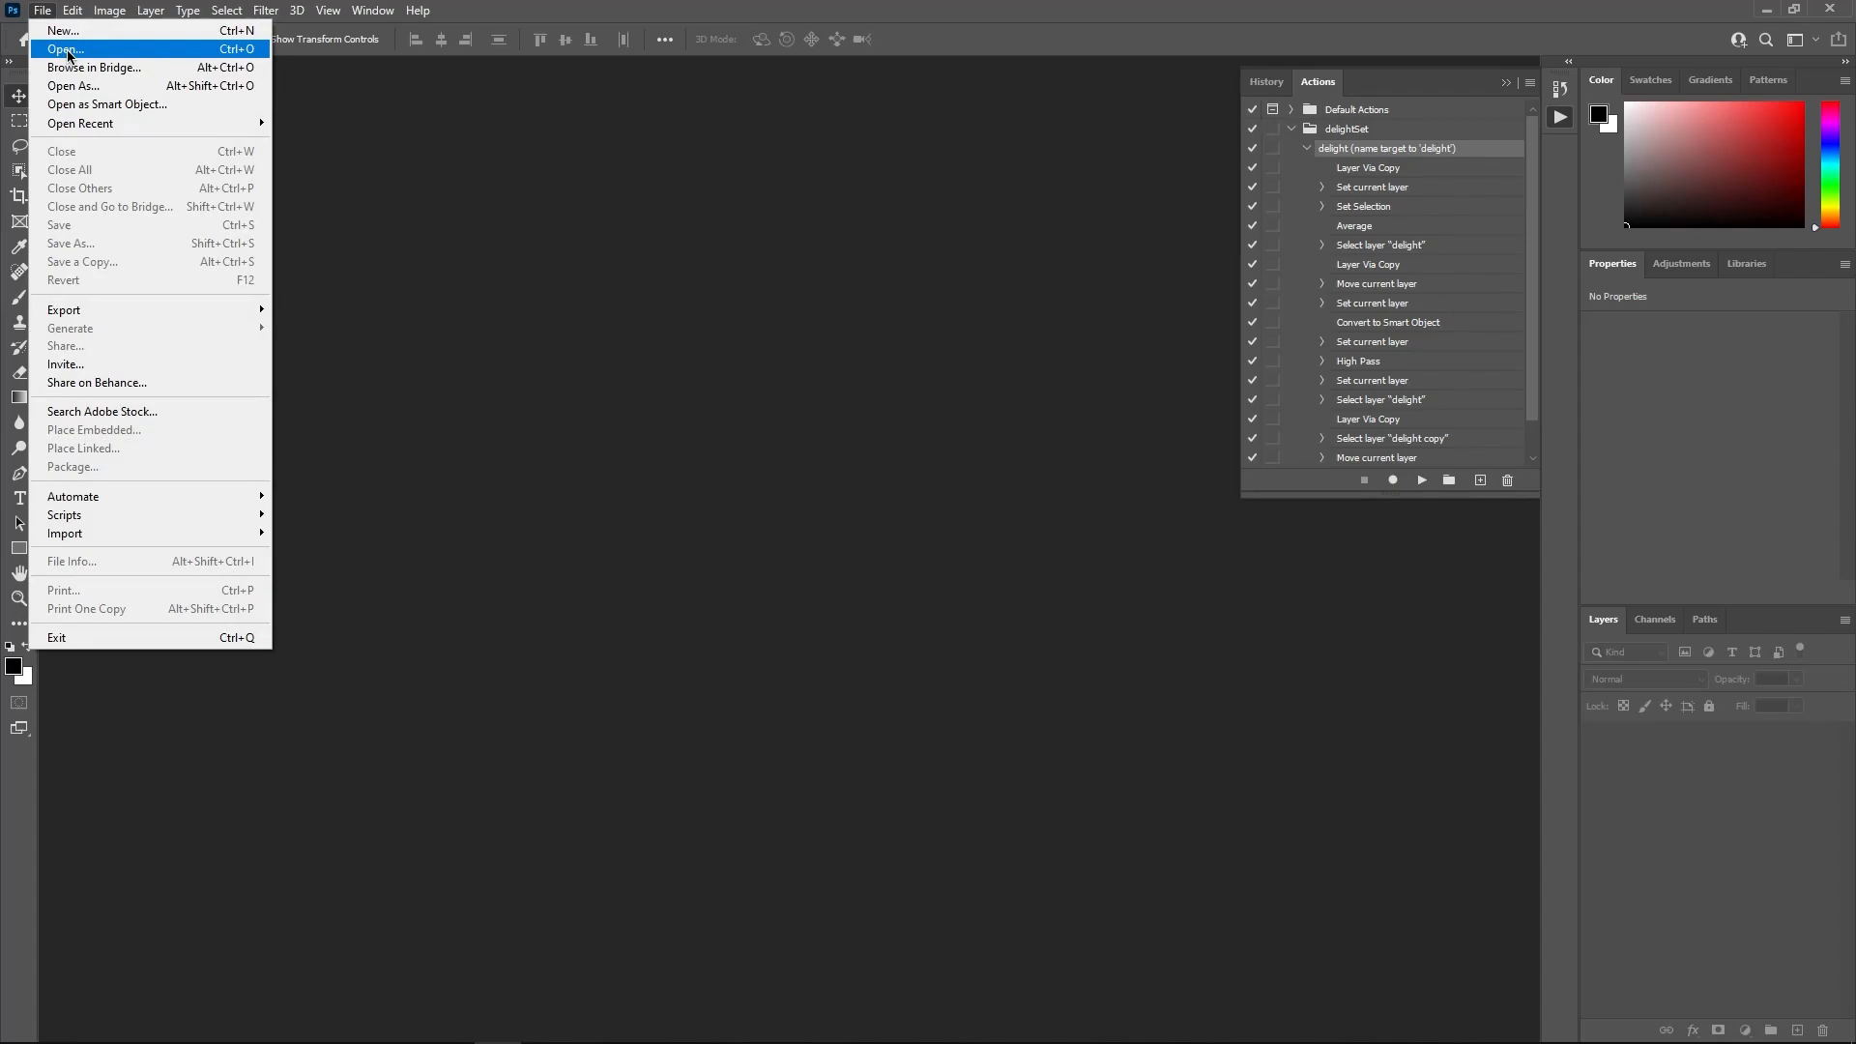
Open Melon texture.png, rename its layer 'delight' and run the delight action on it
left_click(62, 48)
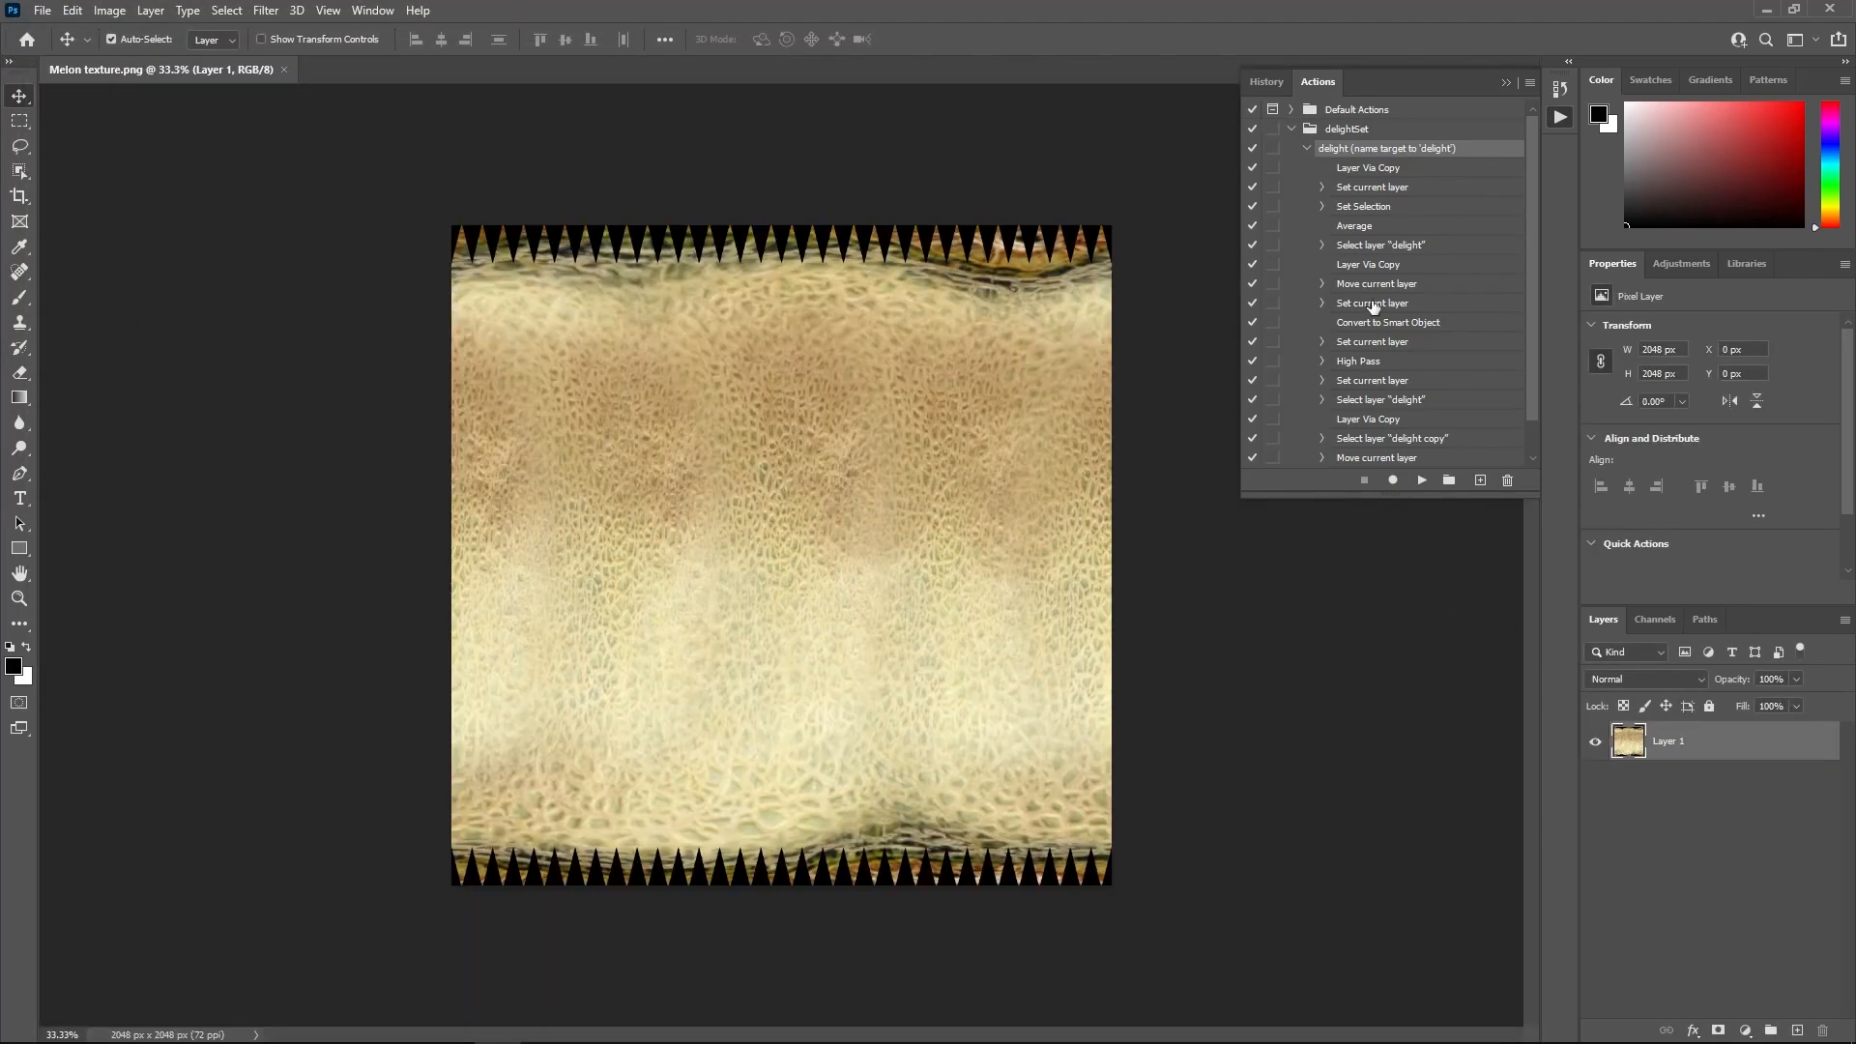
double_click(1668, 741)
type("delight")
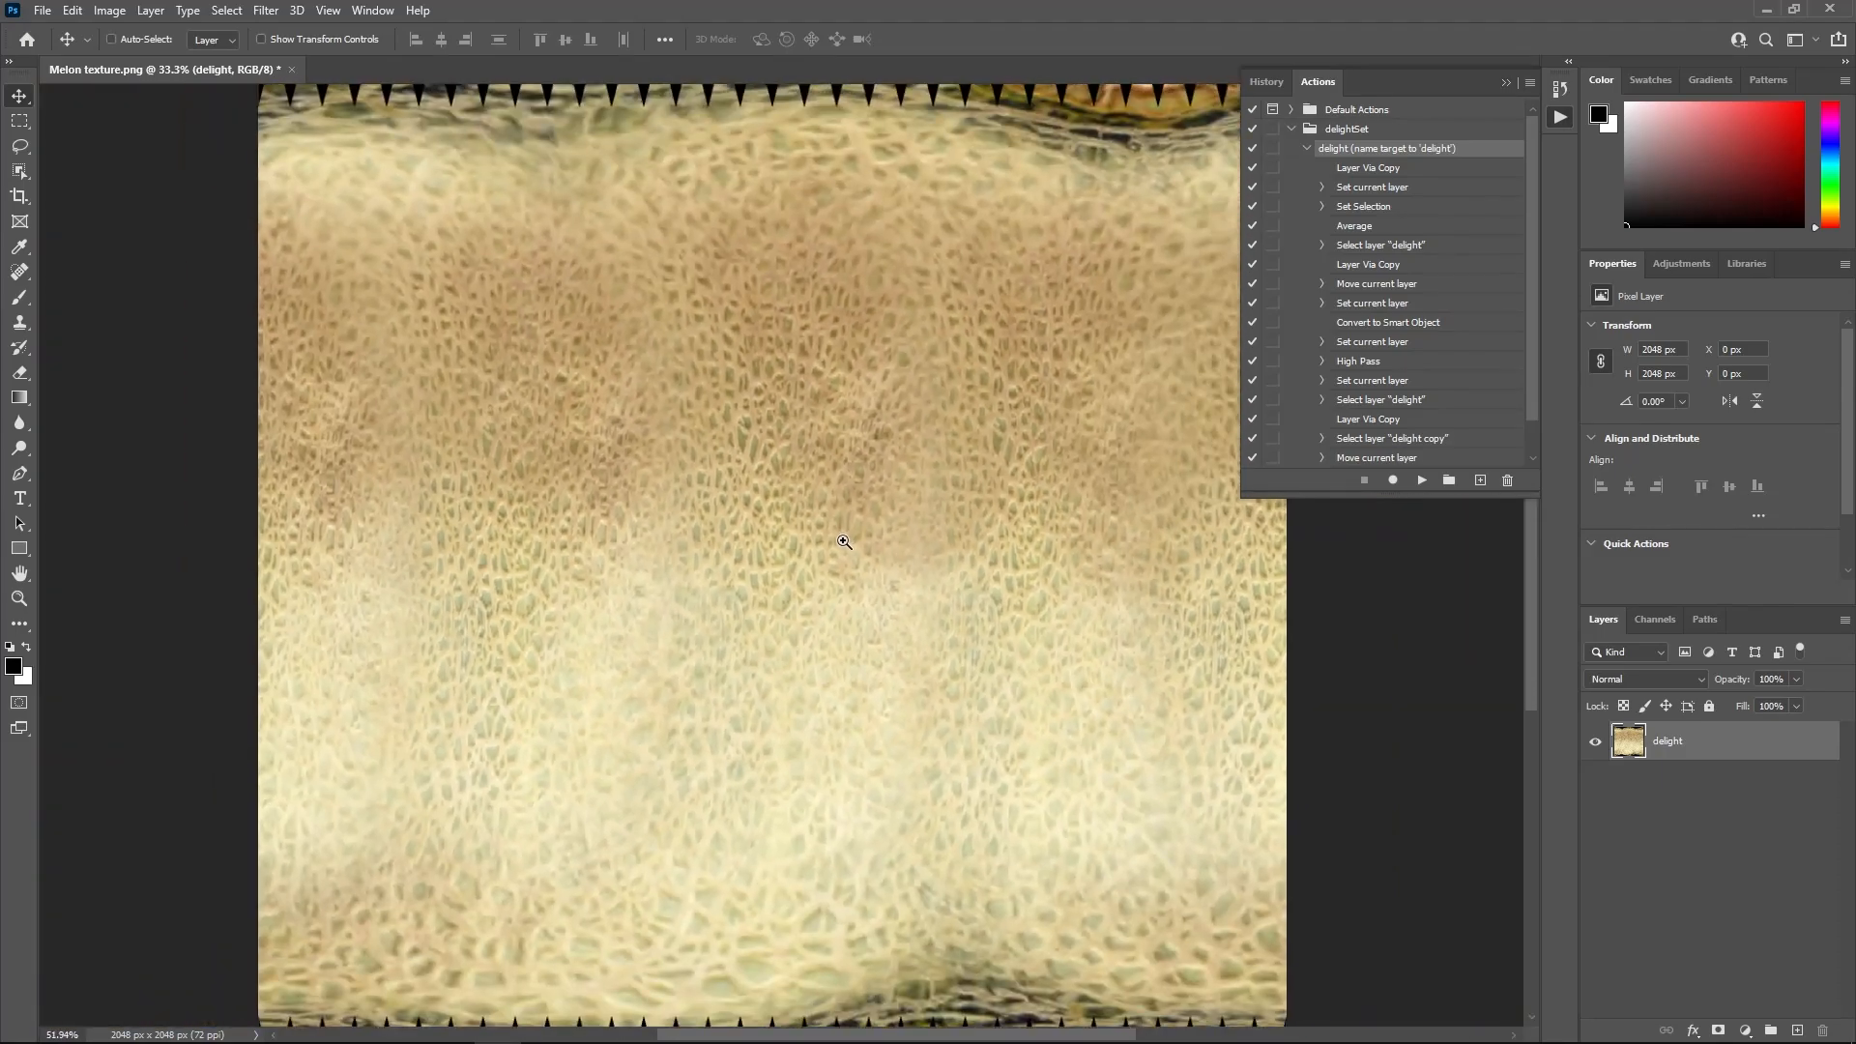
left_click(1421, 480)
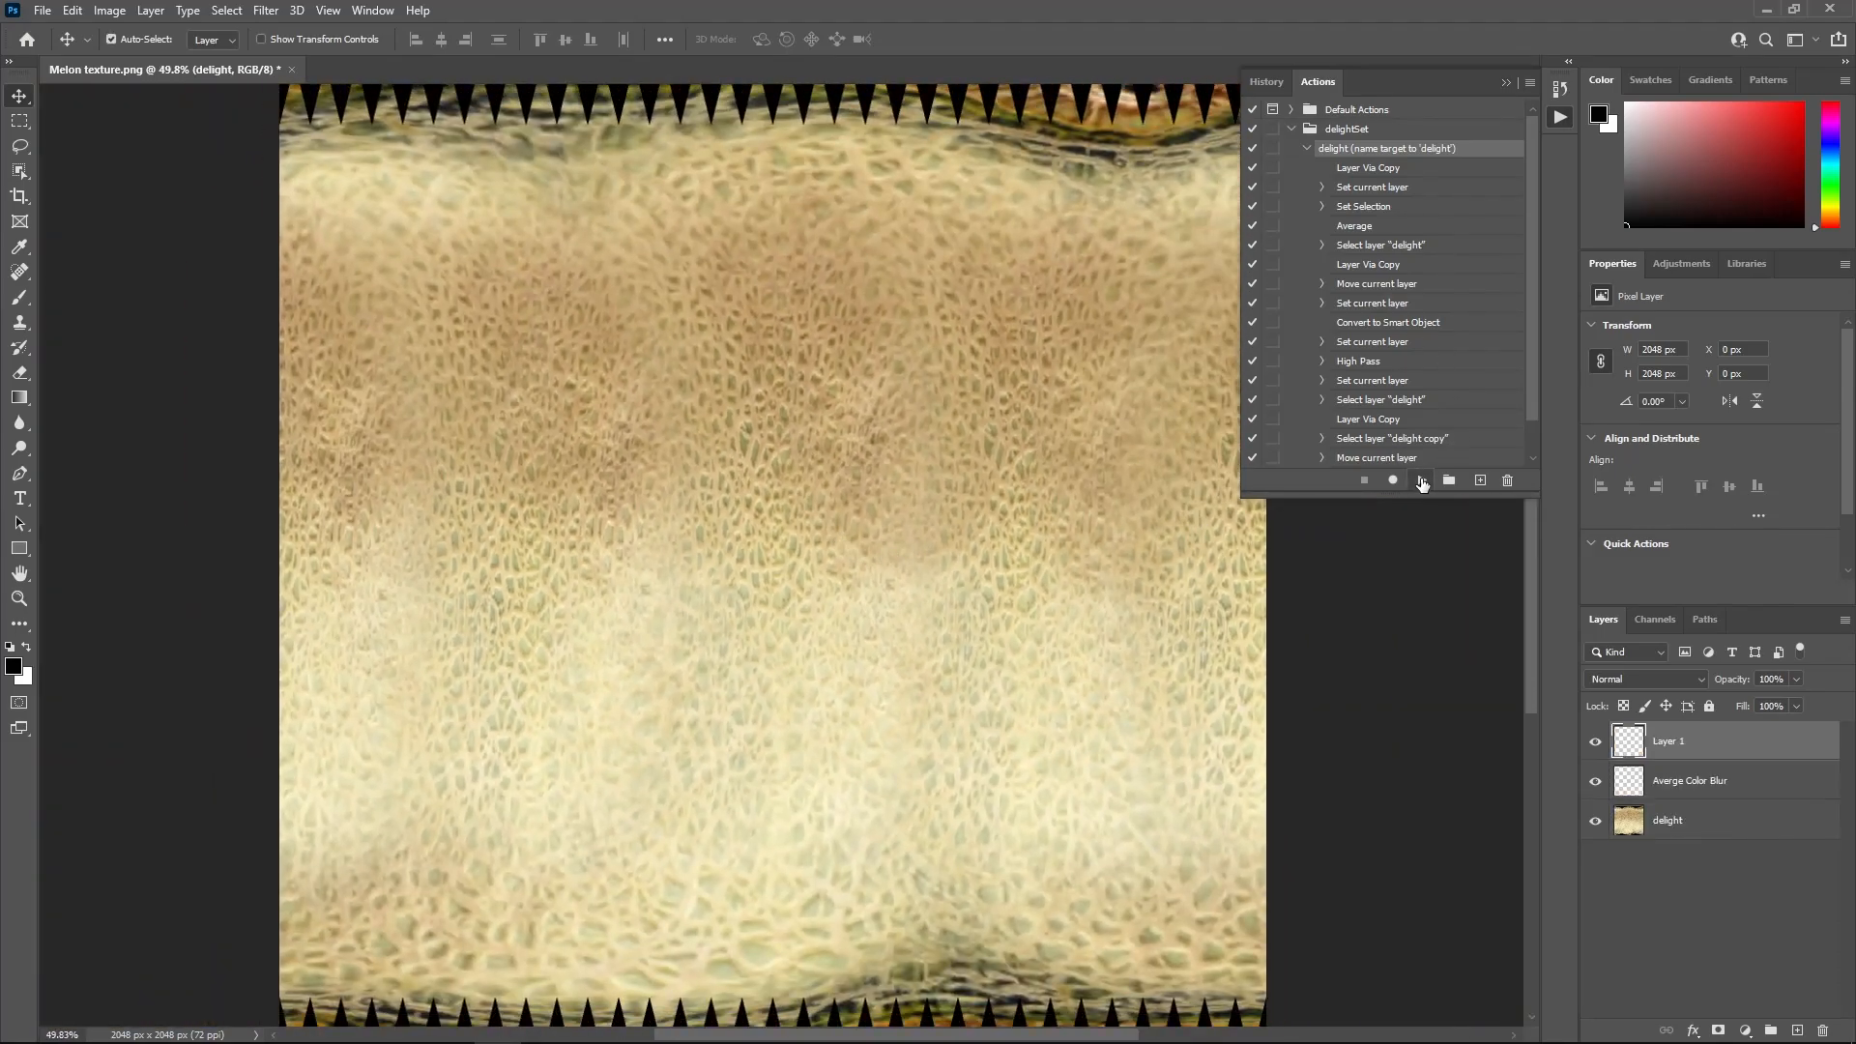
left_click(1419, 480)
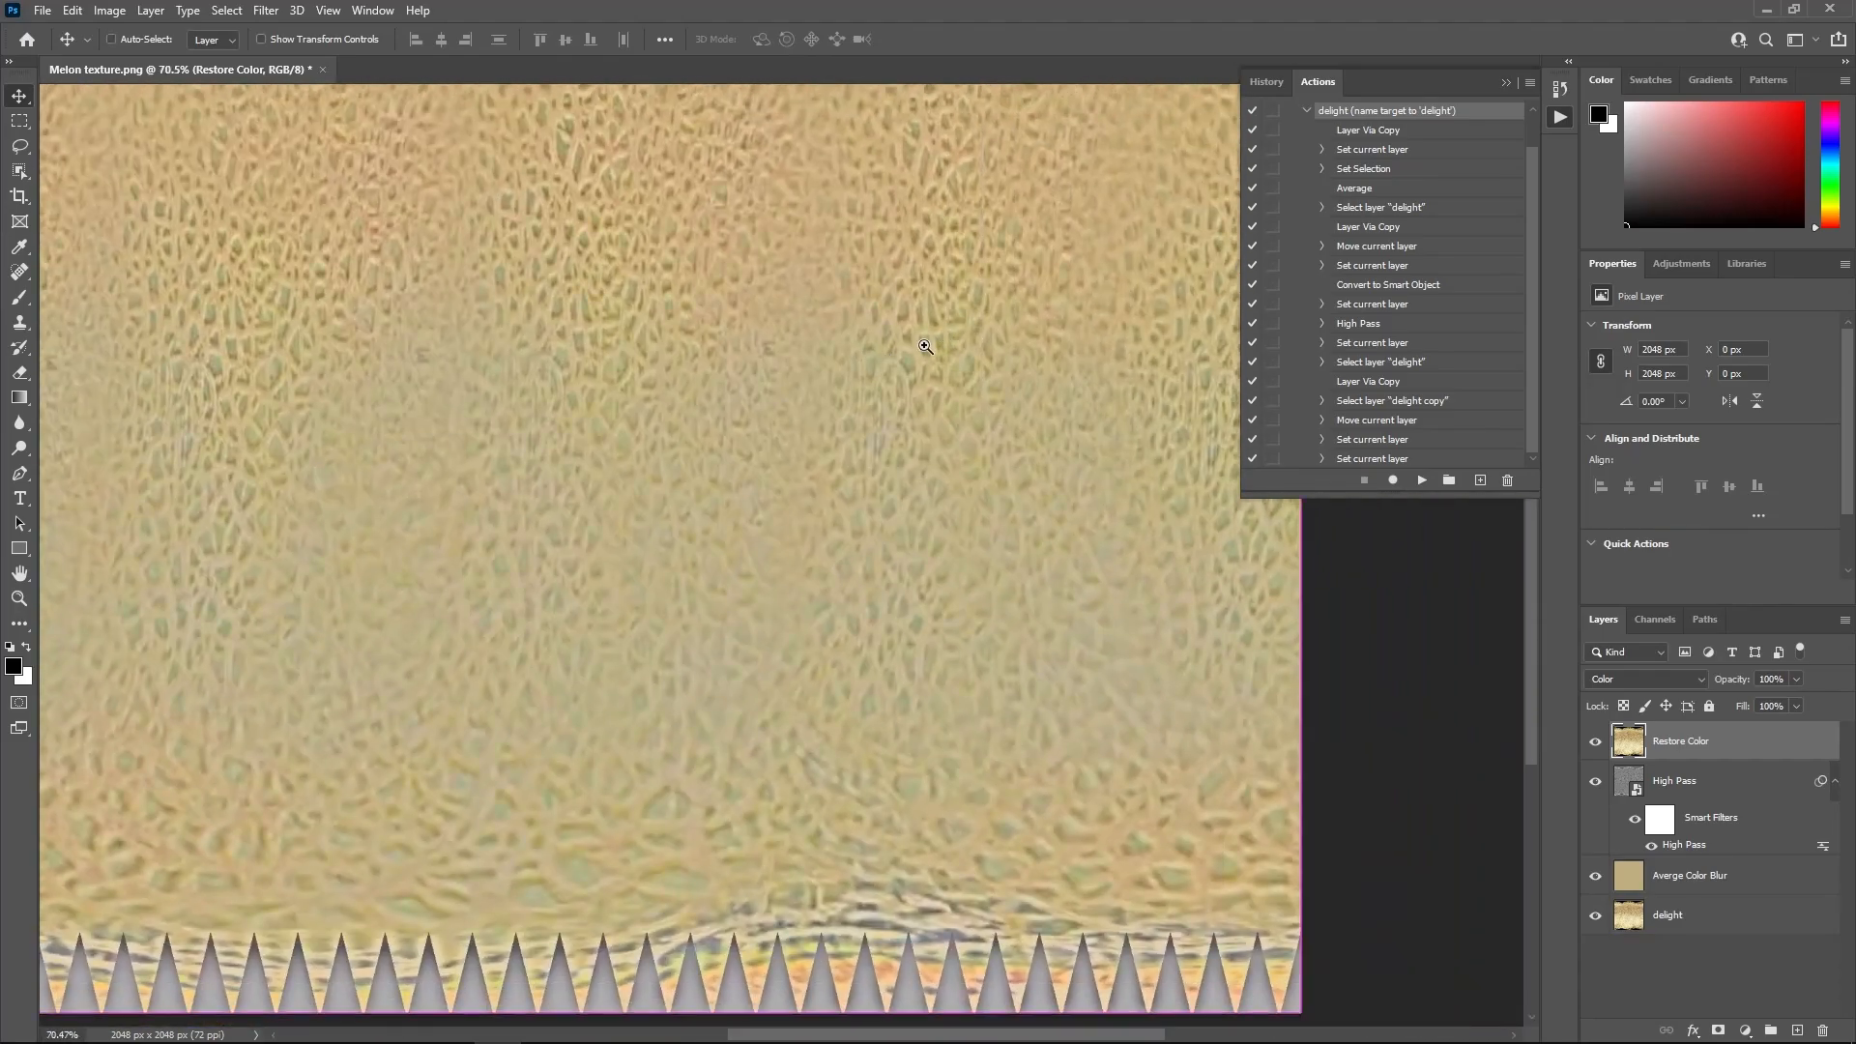
Reopen the High Pass smart filter and adjust its Radius slider
double_click(1682, 844)
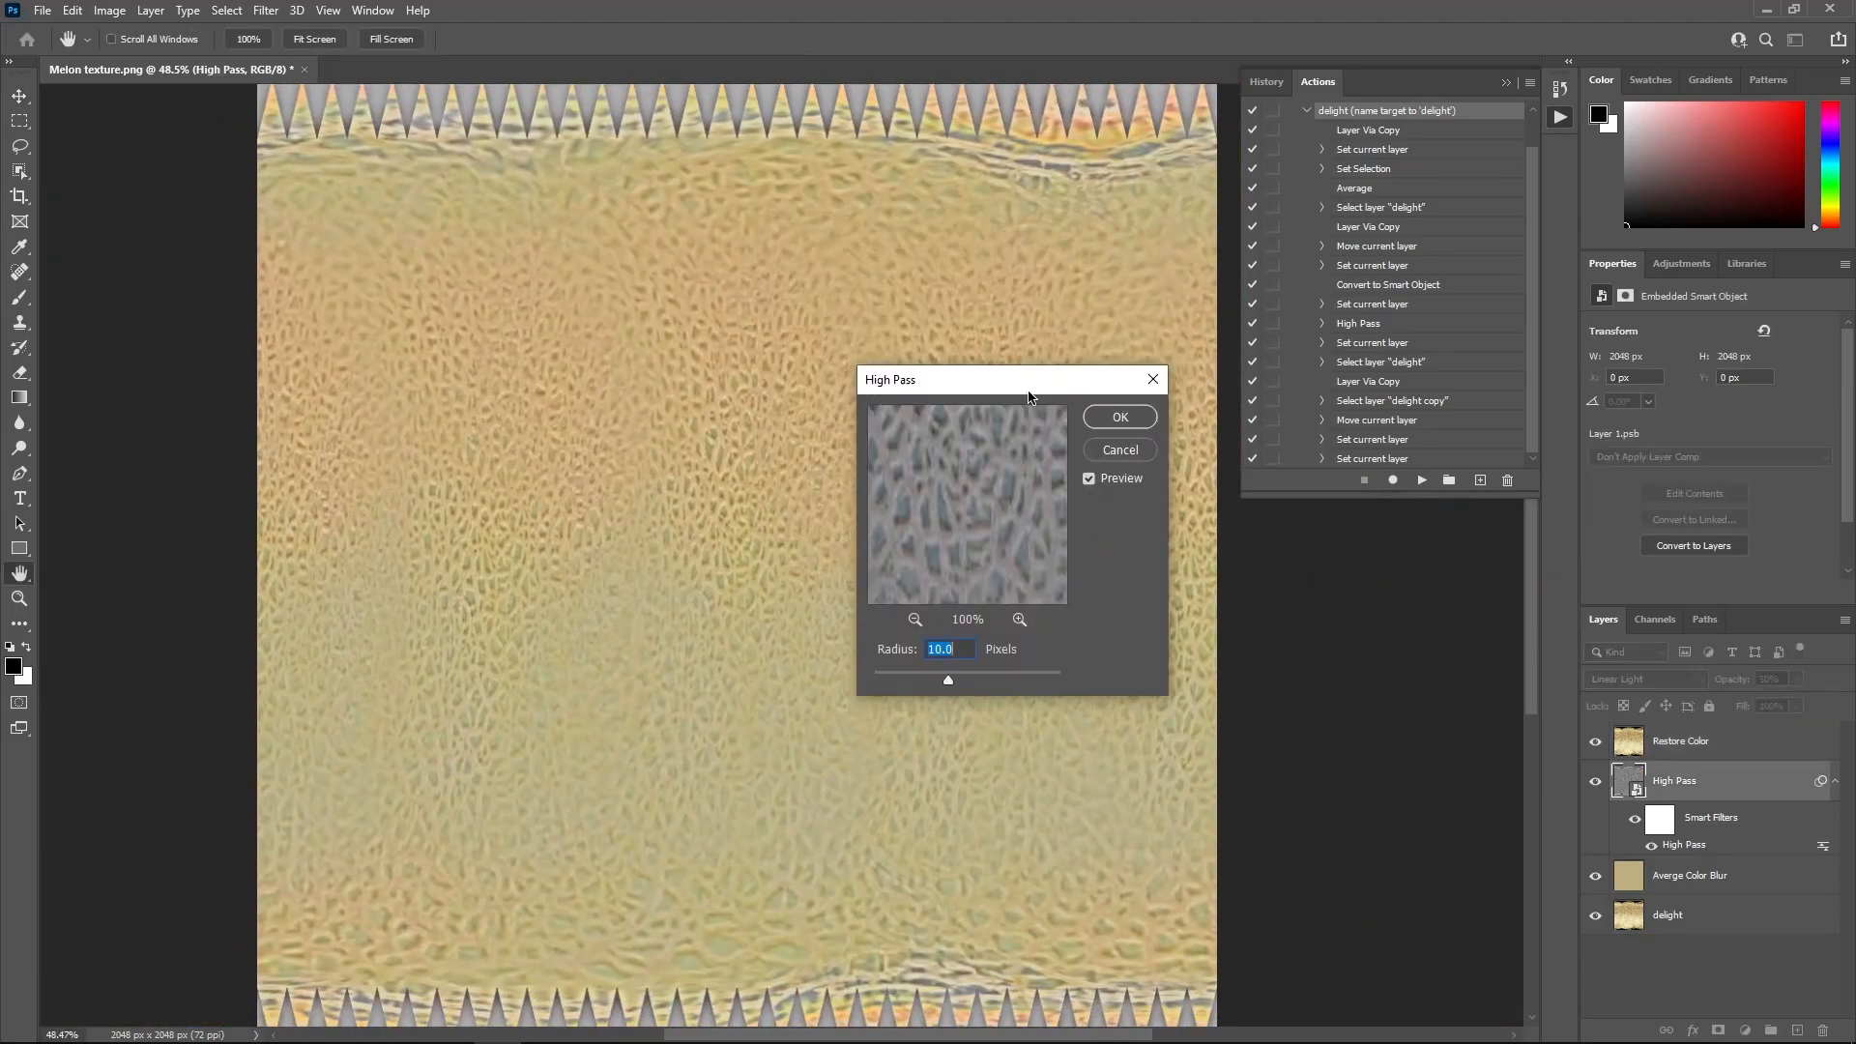
left_click(1117, 418)
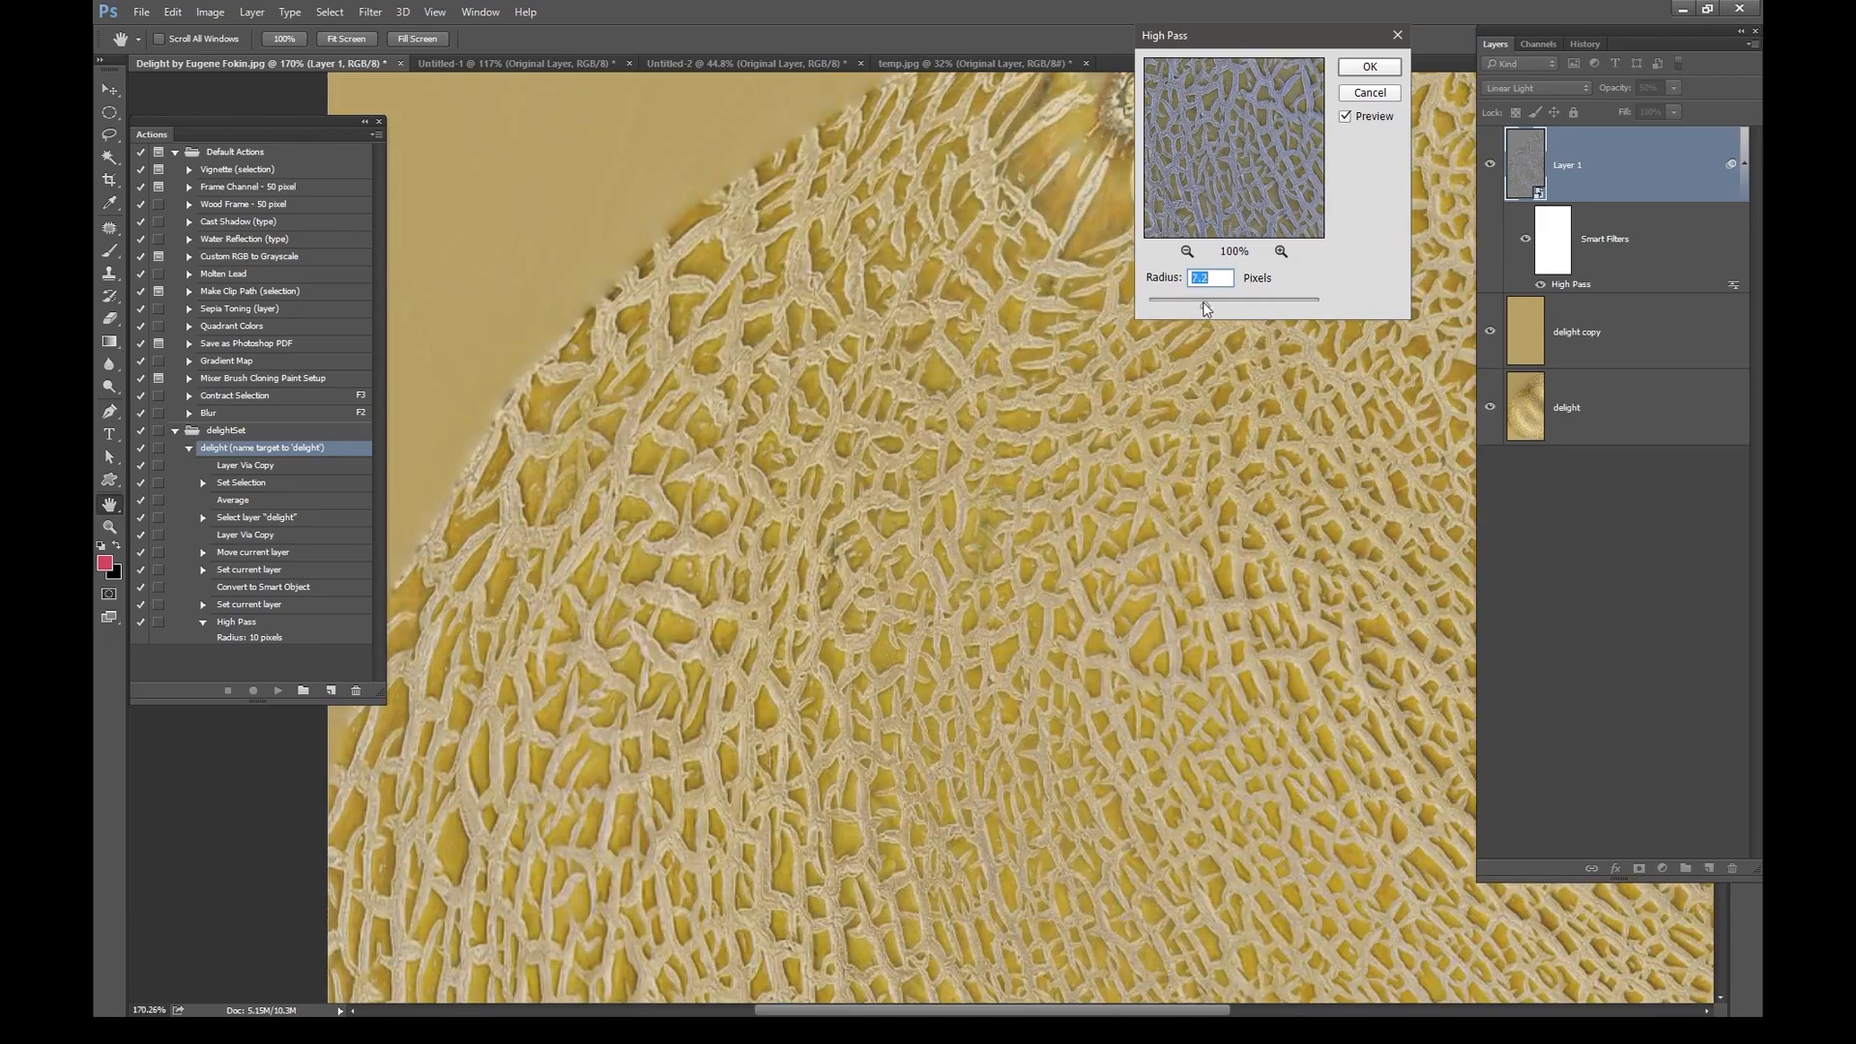
Confirm the High Pass radius, then run the delight action on the Untitled-1 rock texture
left_click(1368, 66)
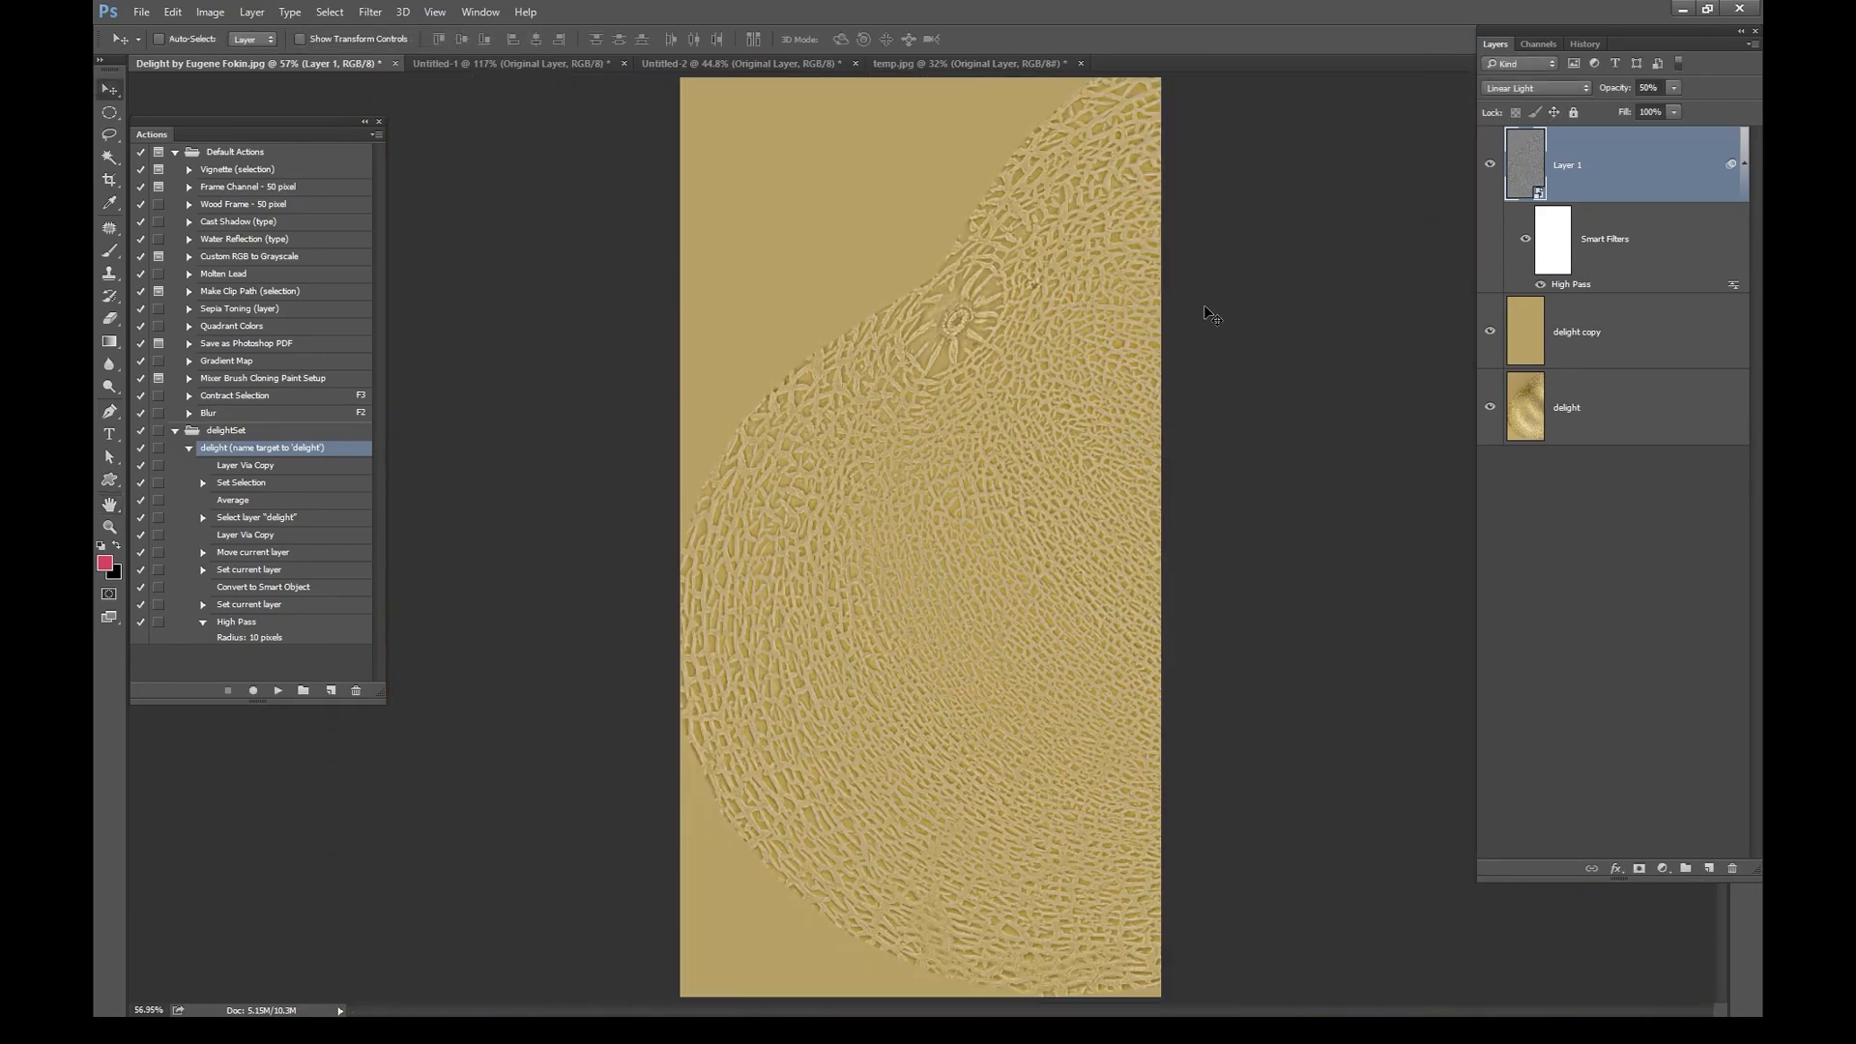
left_click(509, 62)
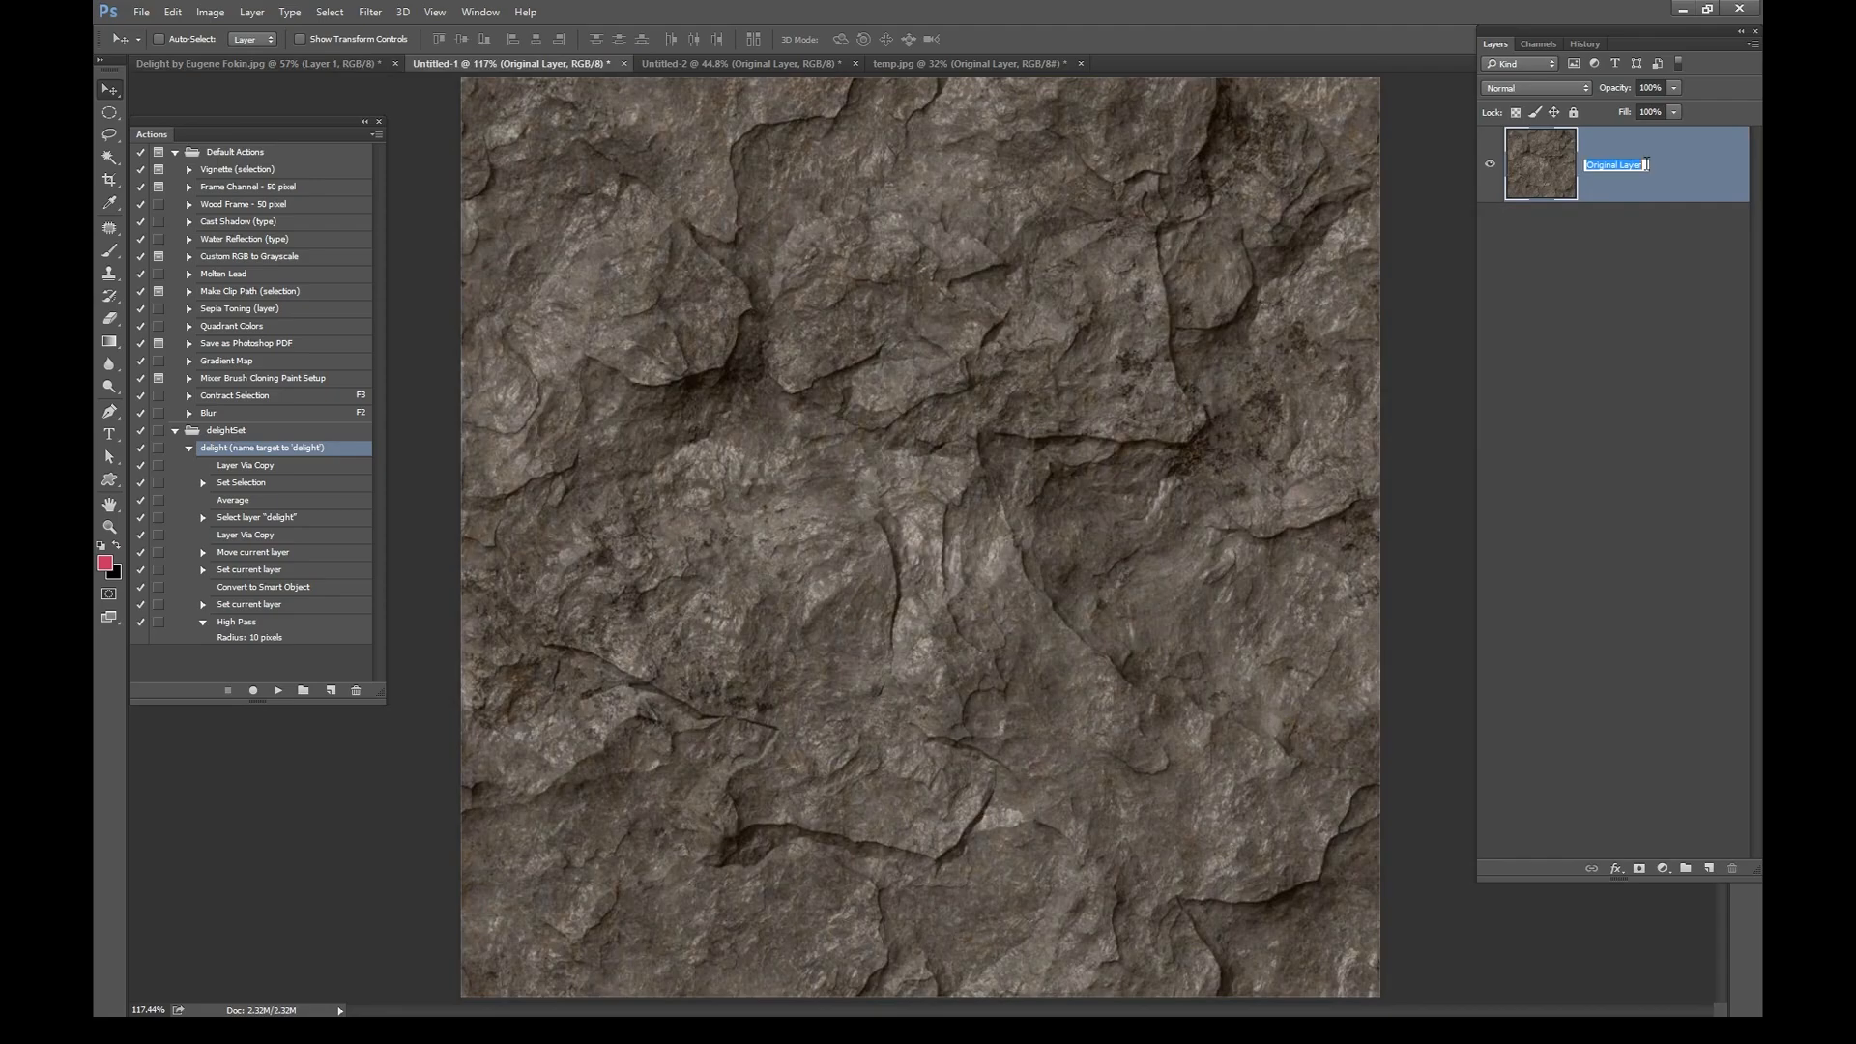
left_click(276, 690)
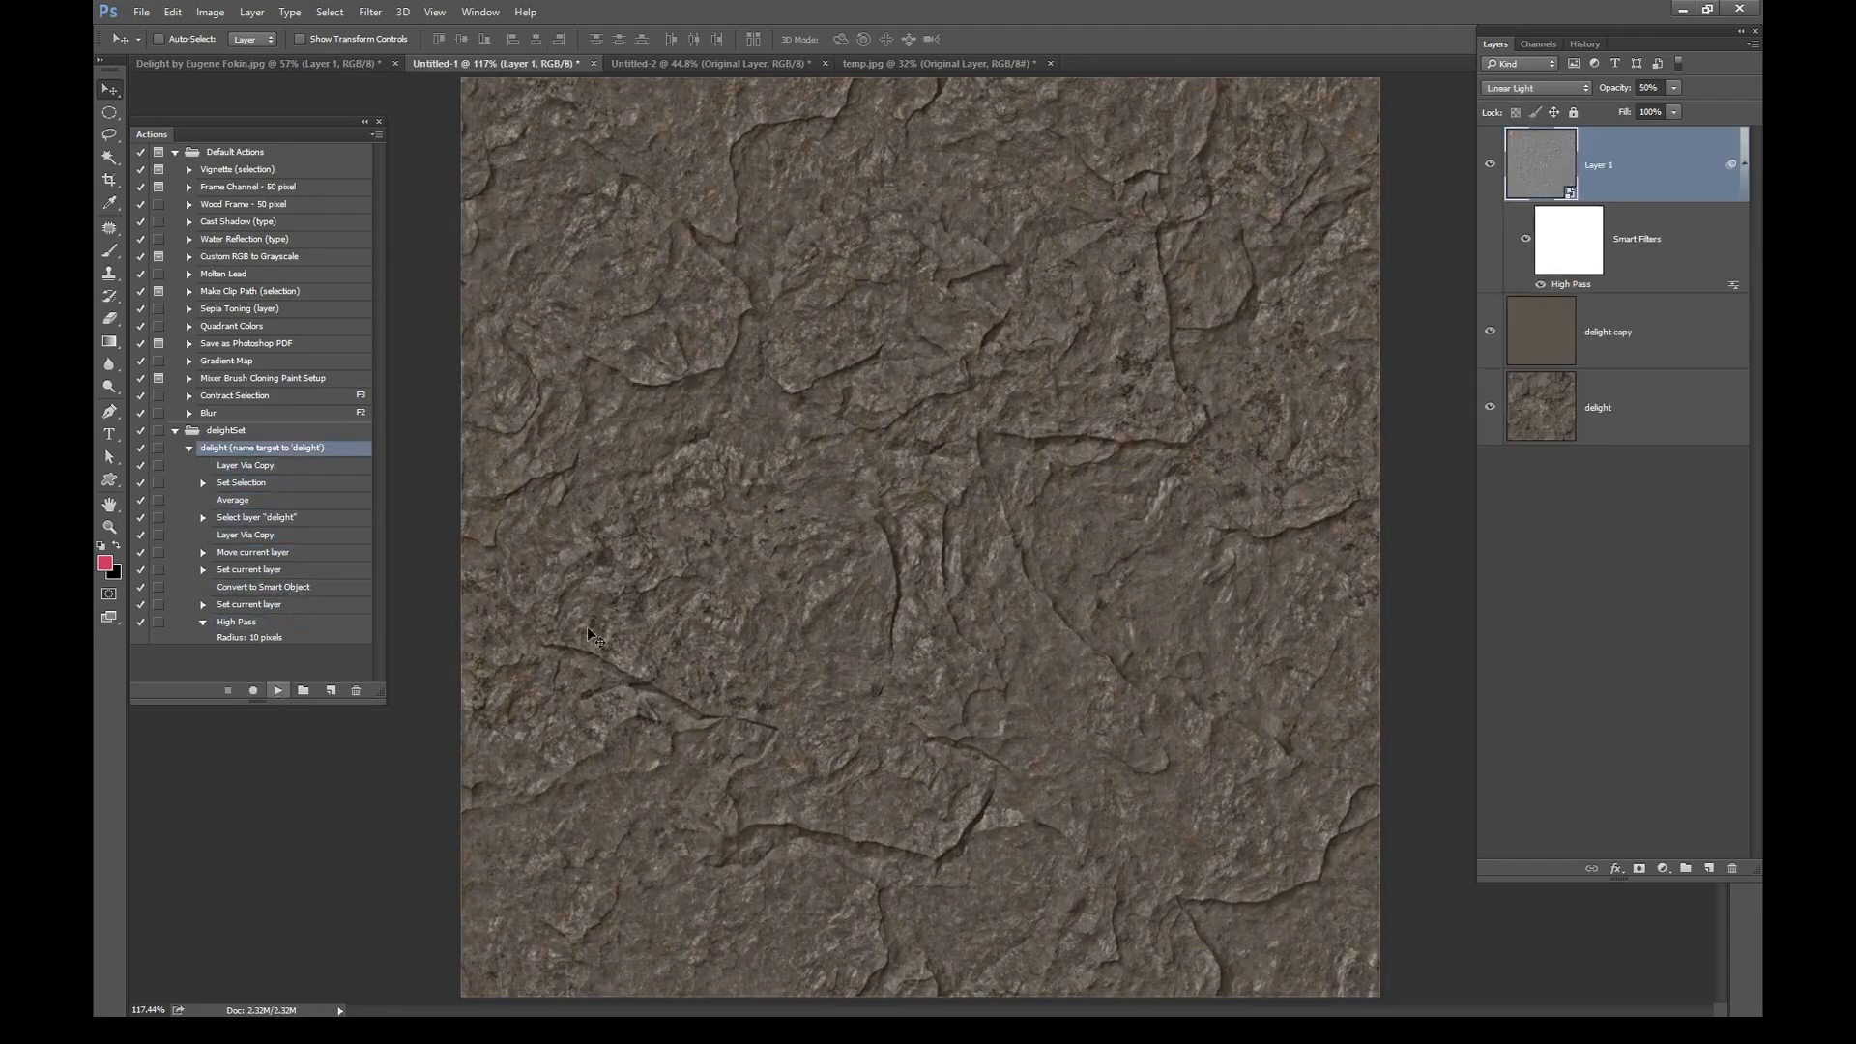